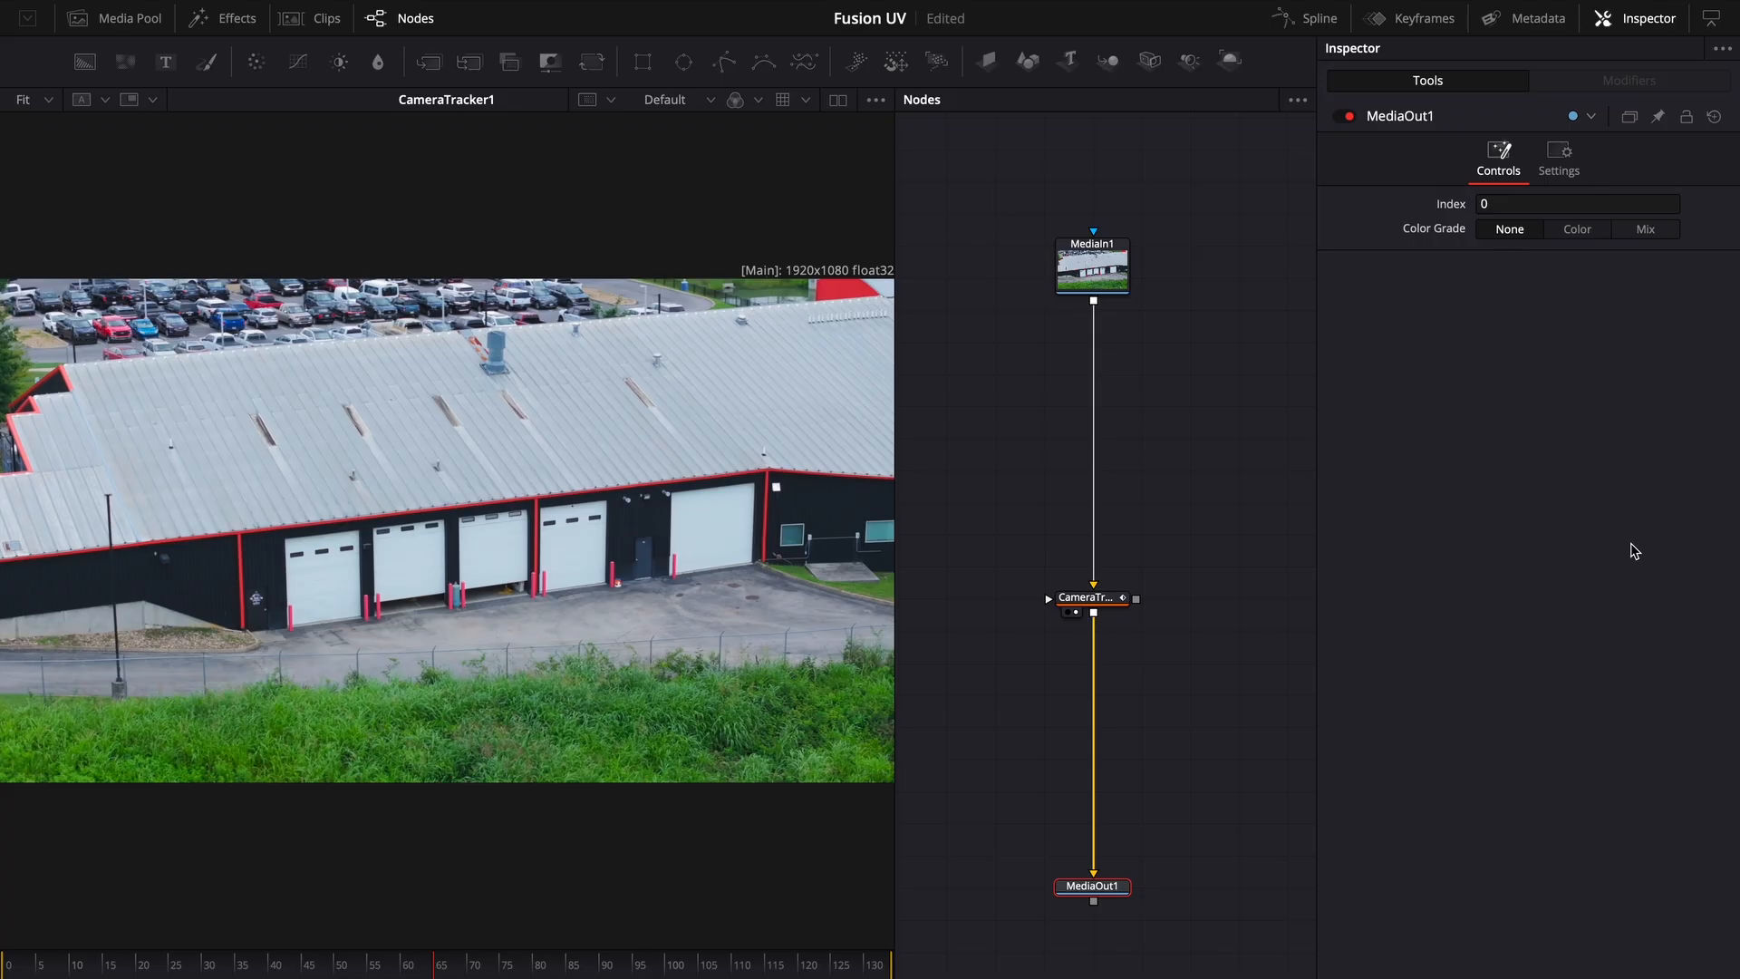
{"action": "mouse_move", "coordinate": [1060, 450]}
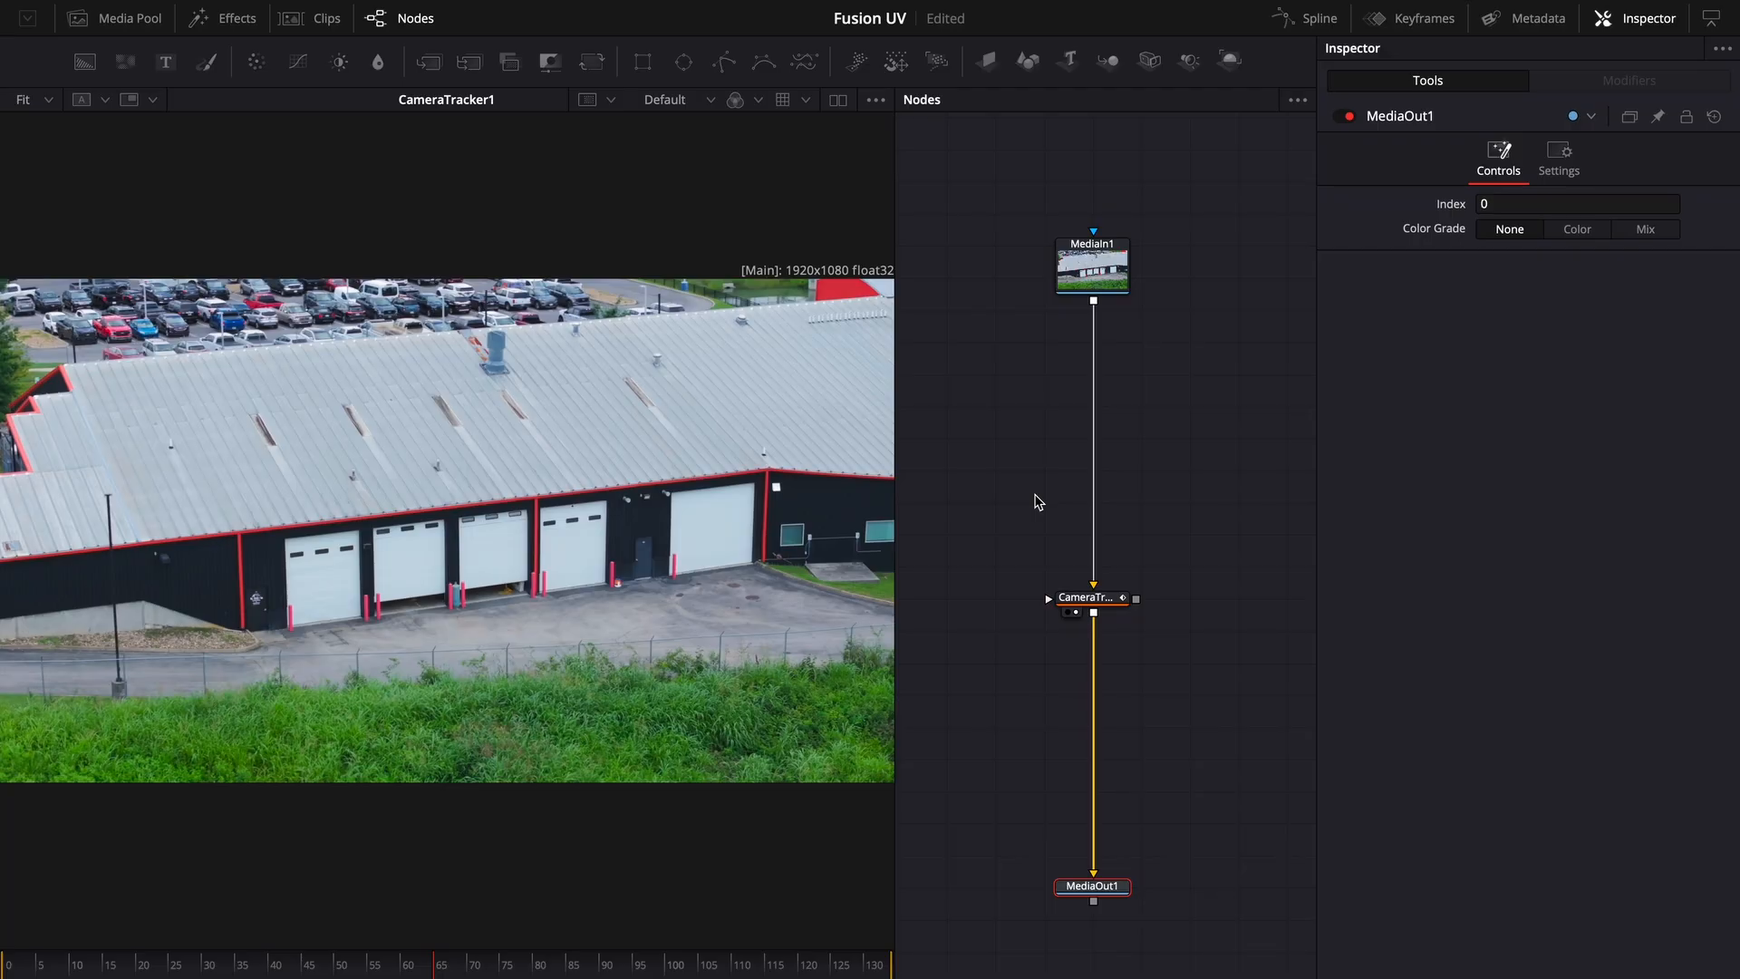
Step: Export CameraTracker1's scene as camera, point cloud, ground plane and Merge3D nodes
{"action": "left_click", "coordinate": [1088, 597]}
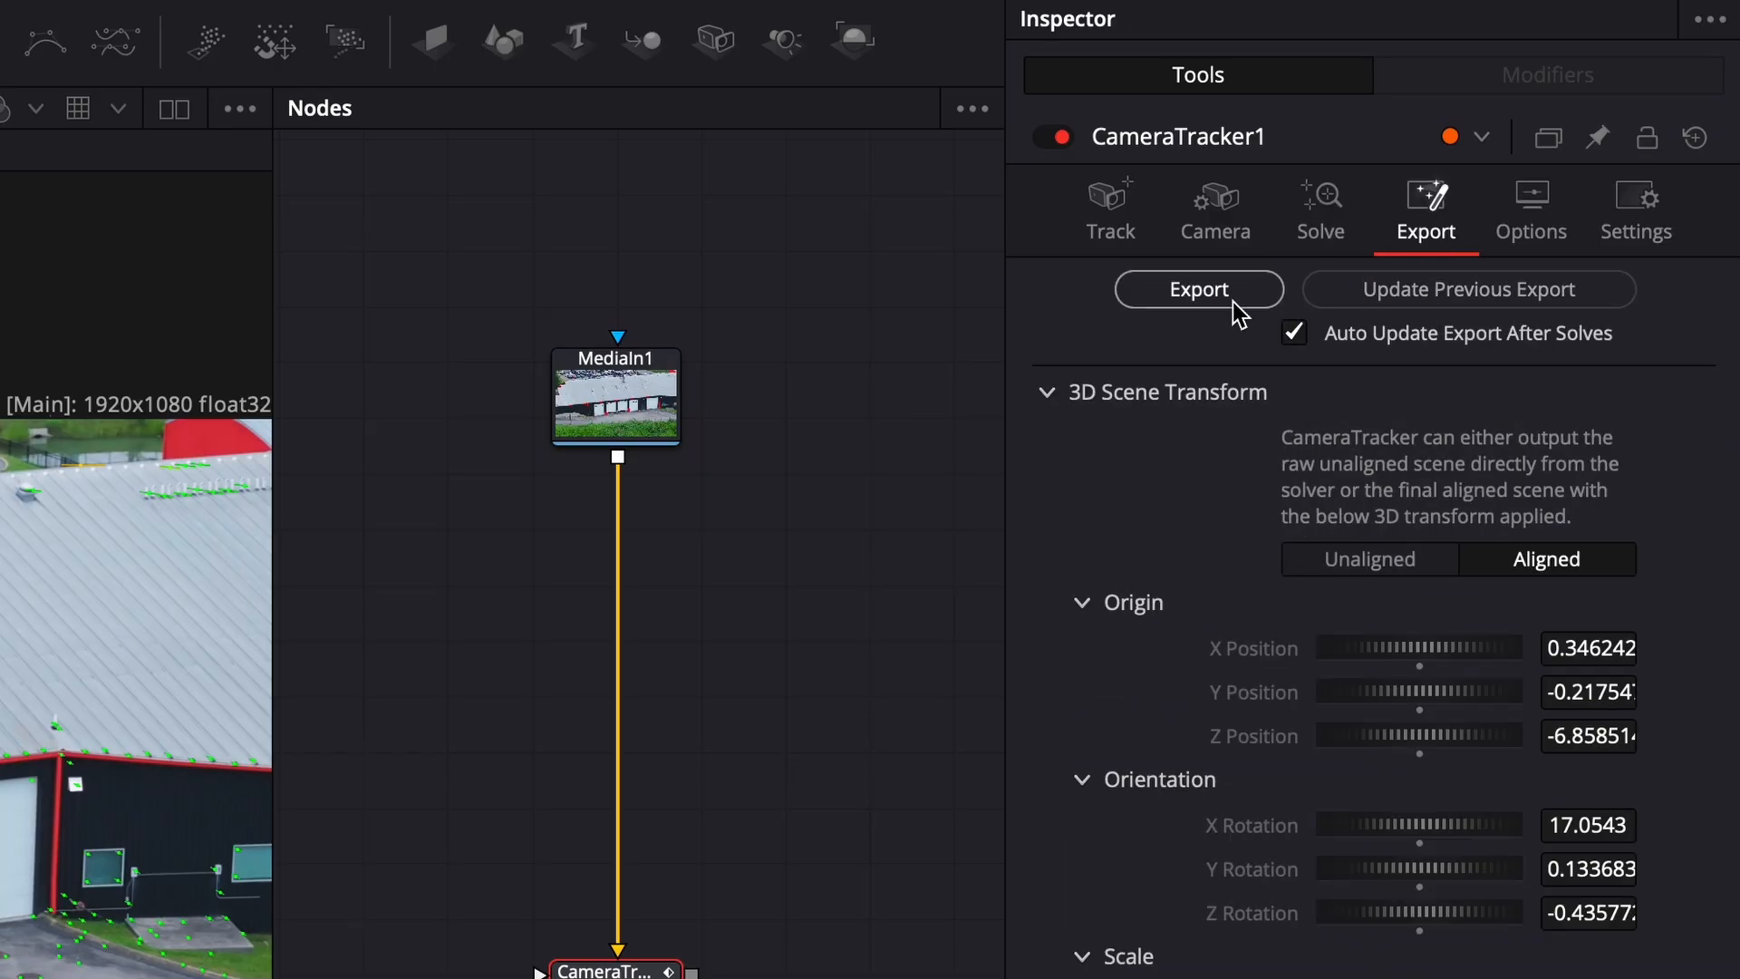
{"action": "left_click", "coordinate": [1199, 290]}
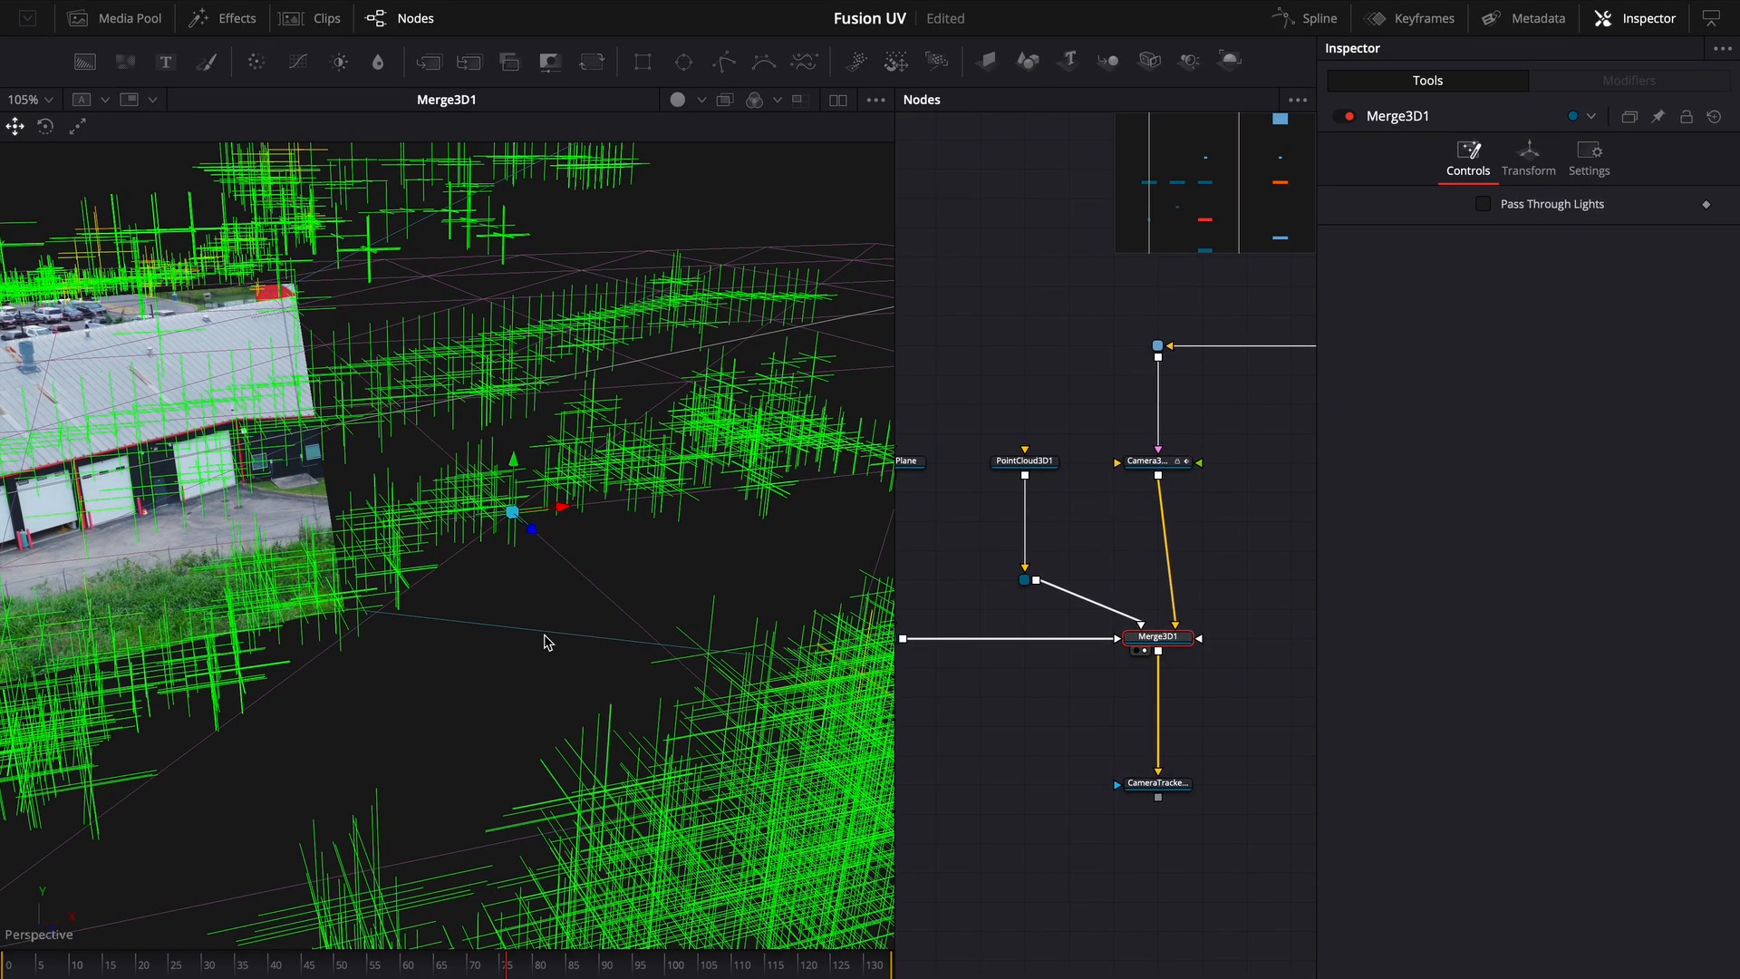
{"action": "scroll", "scroll_direction": "down", "scroll_amount": 3}
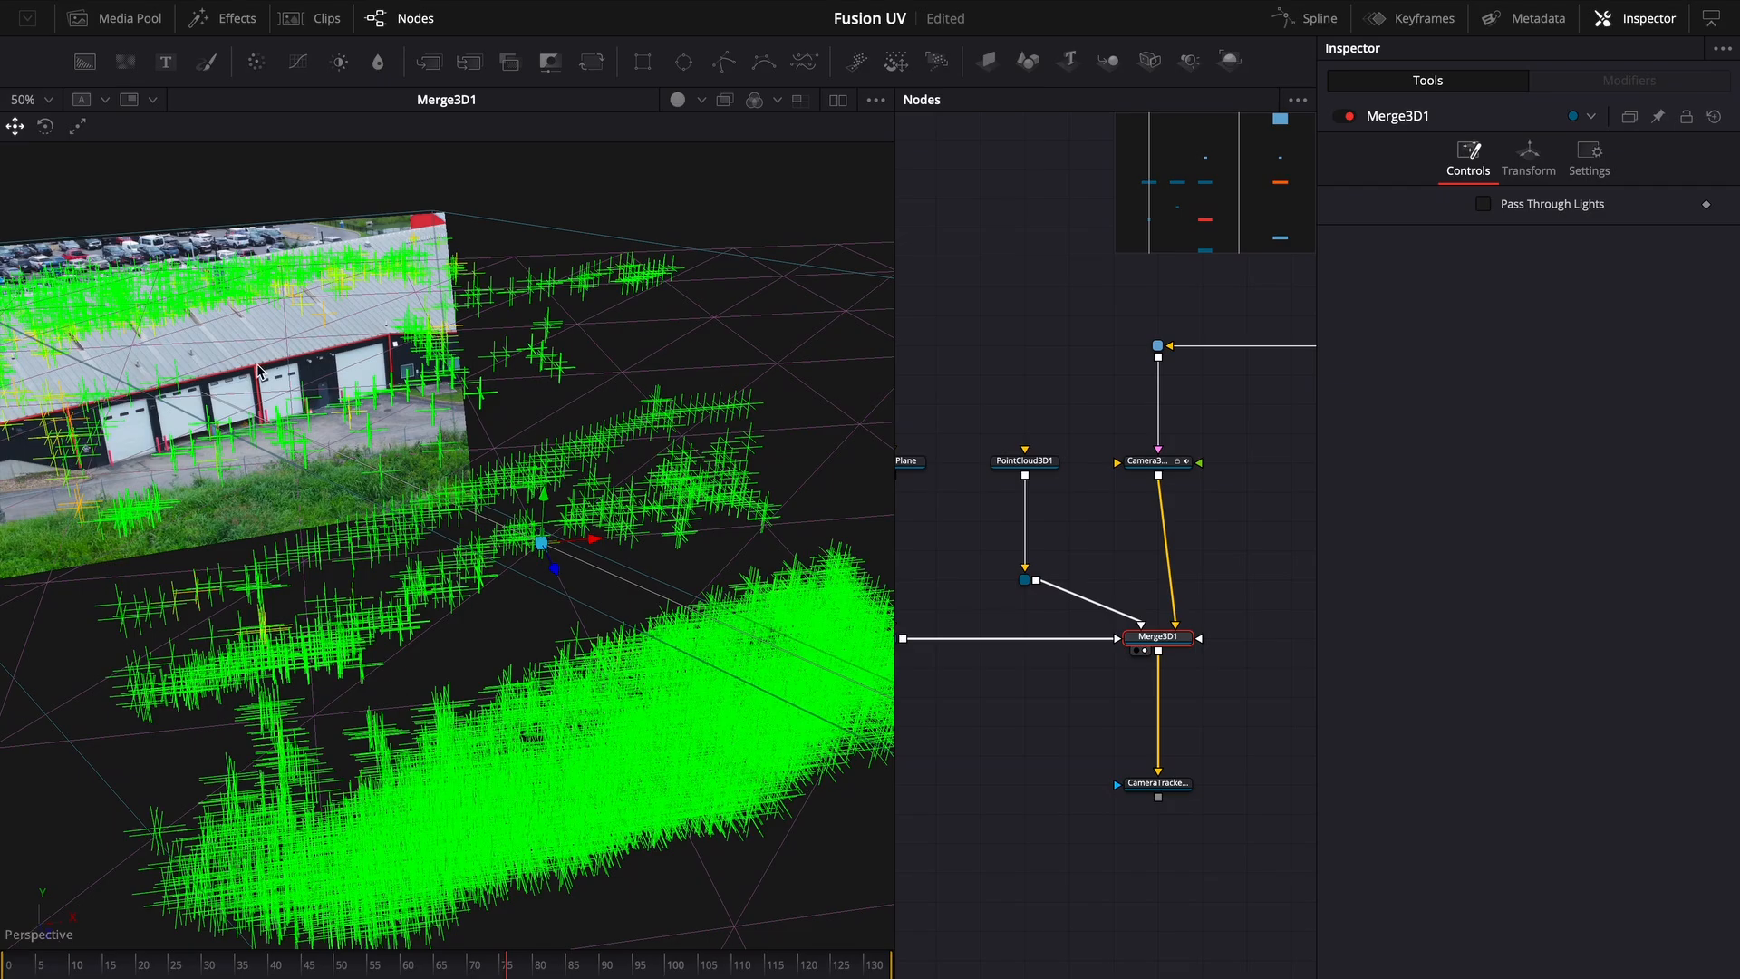
{"action": "mouse_move", "coordinate": [220, 410]}
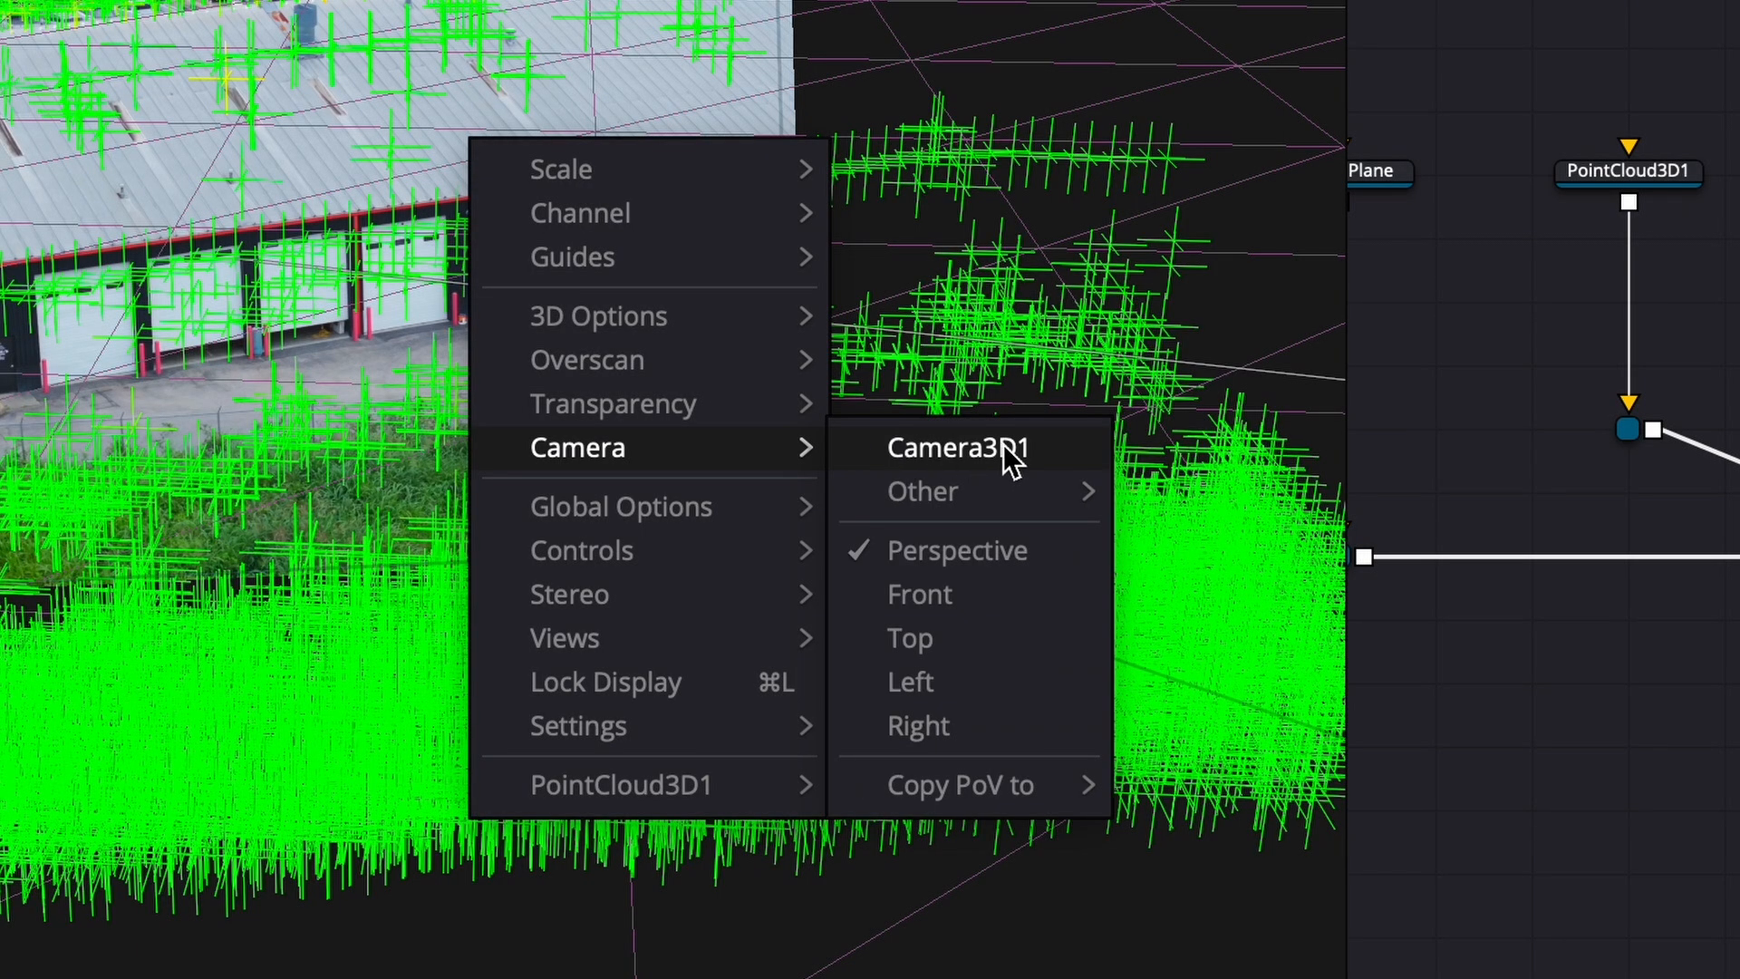
Step: View through Camera3D1 and replace the GroundPlane with an ImagePlane3D on Merge3D1
{"action": "left_click", "coordinate": [955, 447]}
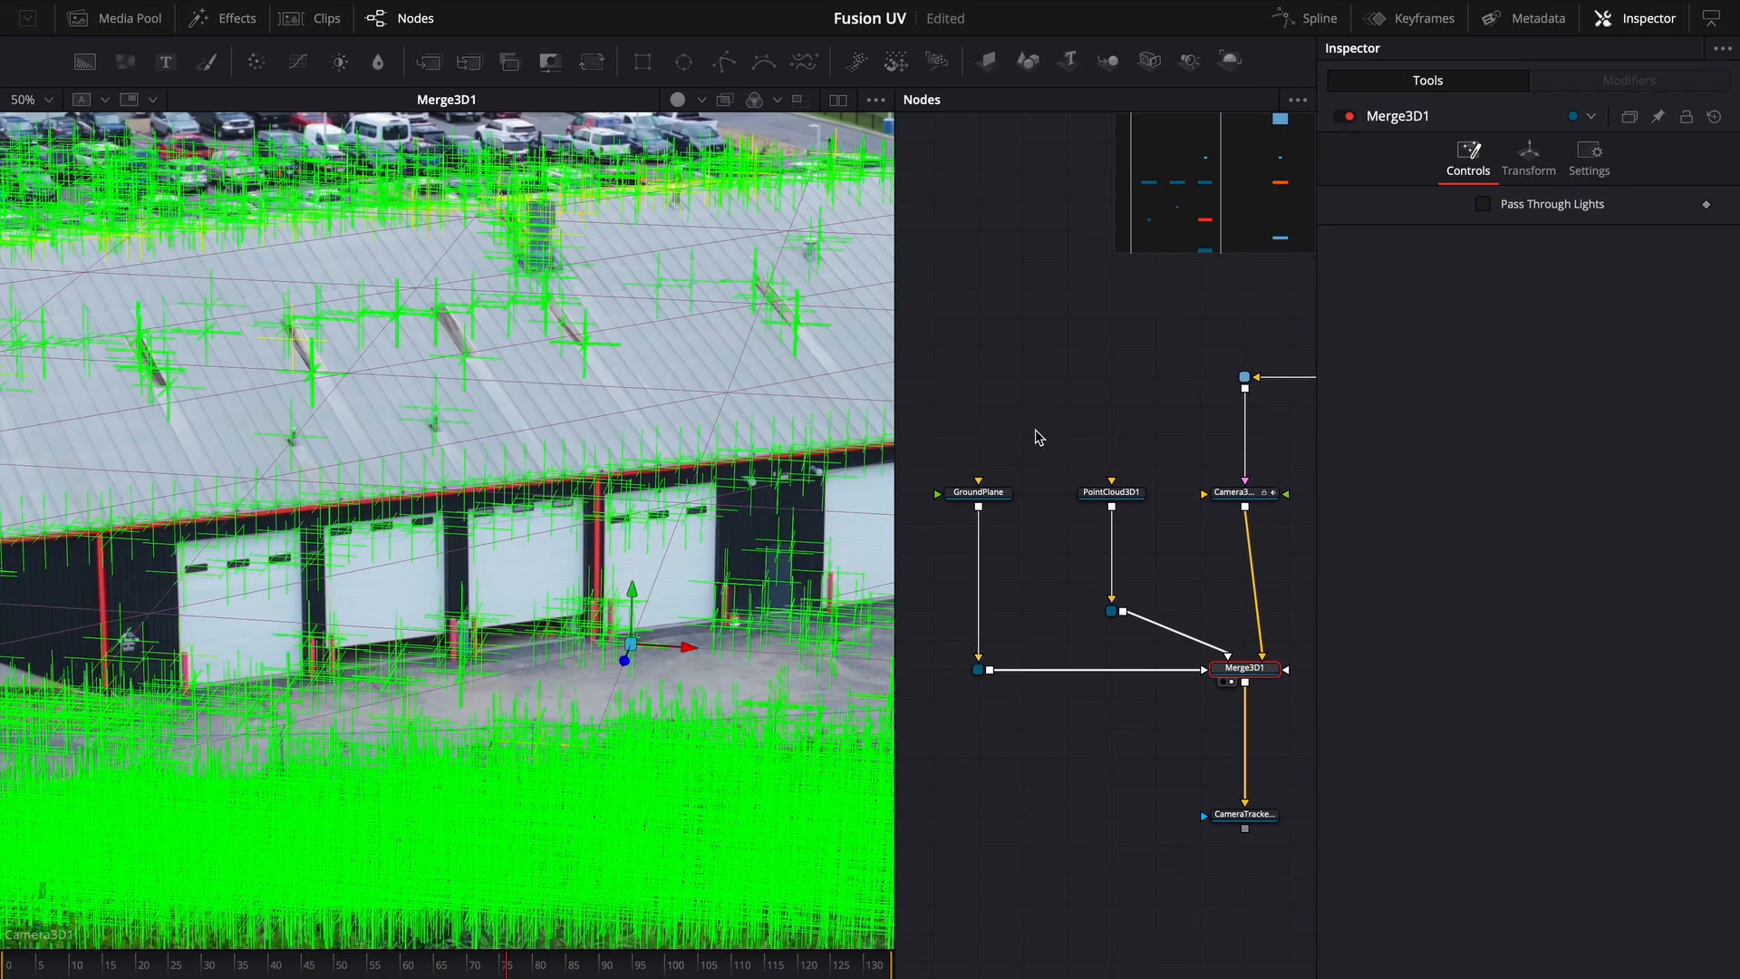
{"action": "left_click", "coordinate": [978, 492]}
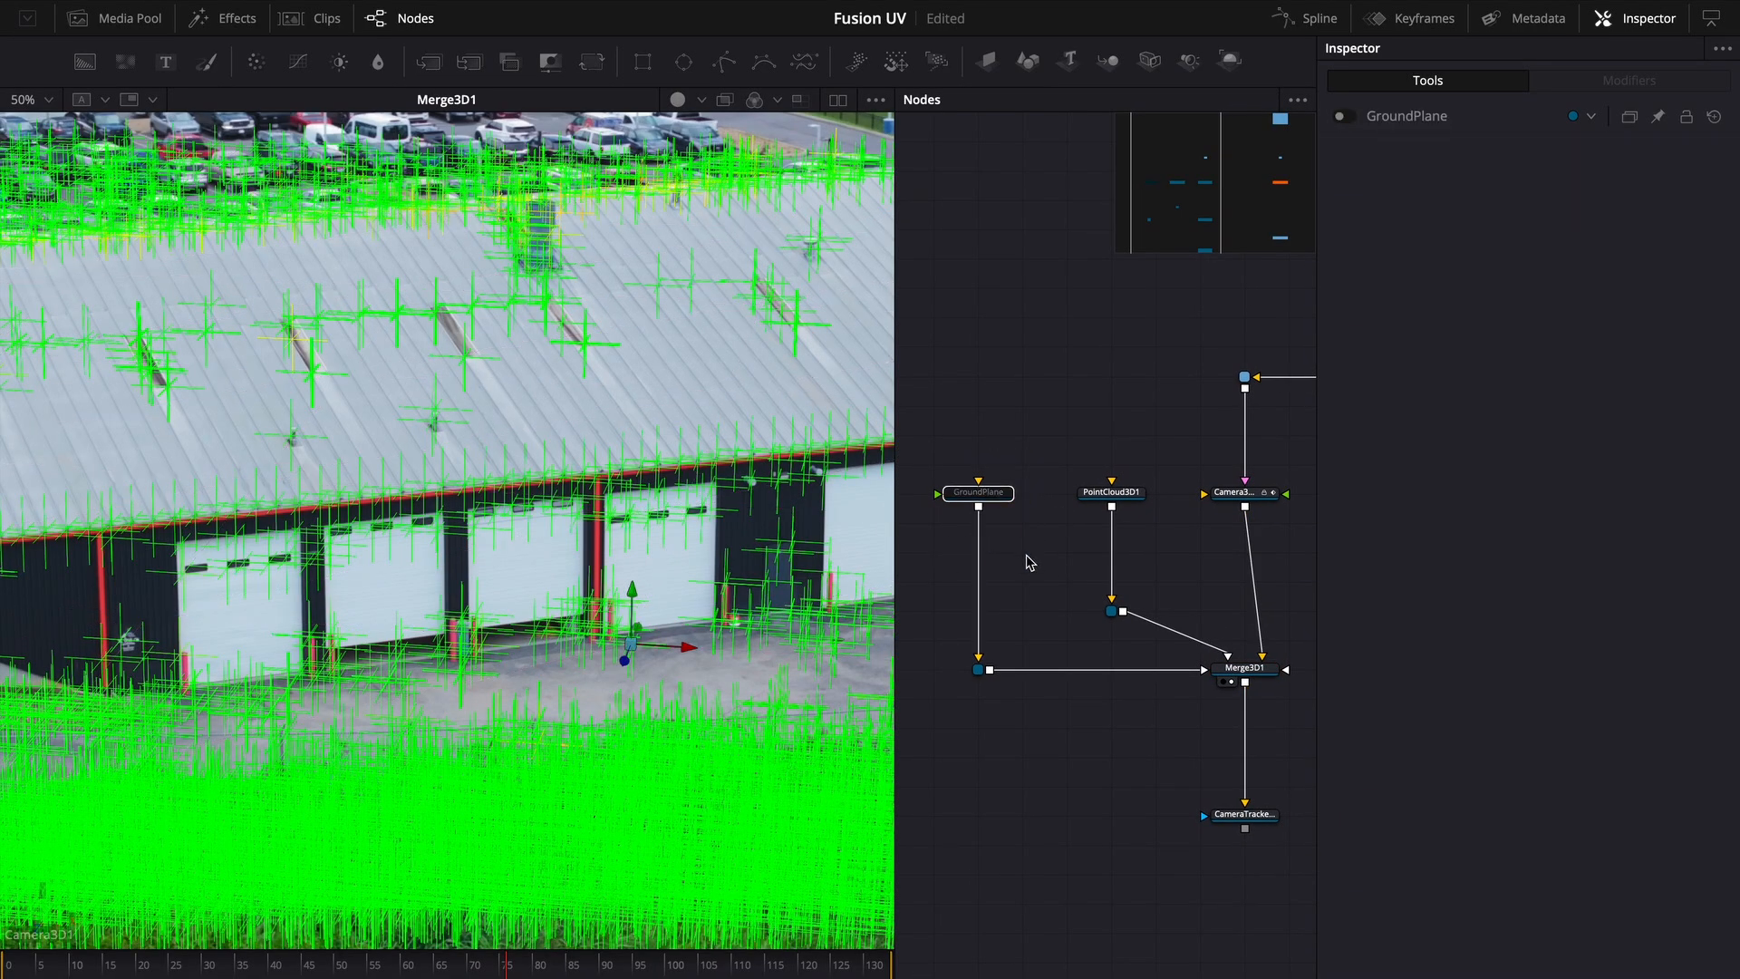
{"action": "left_click", "coordinate": [1111, 491]}
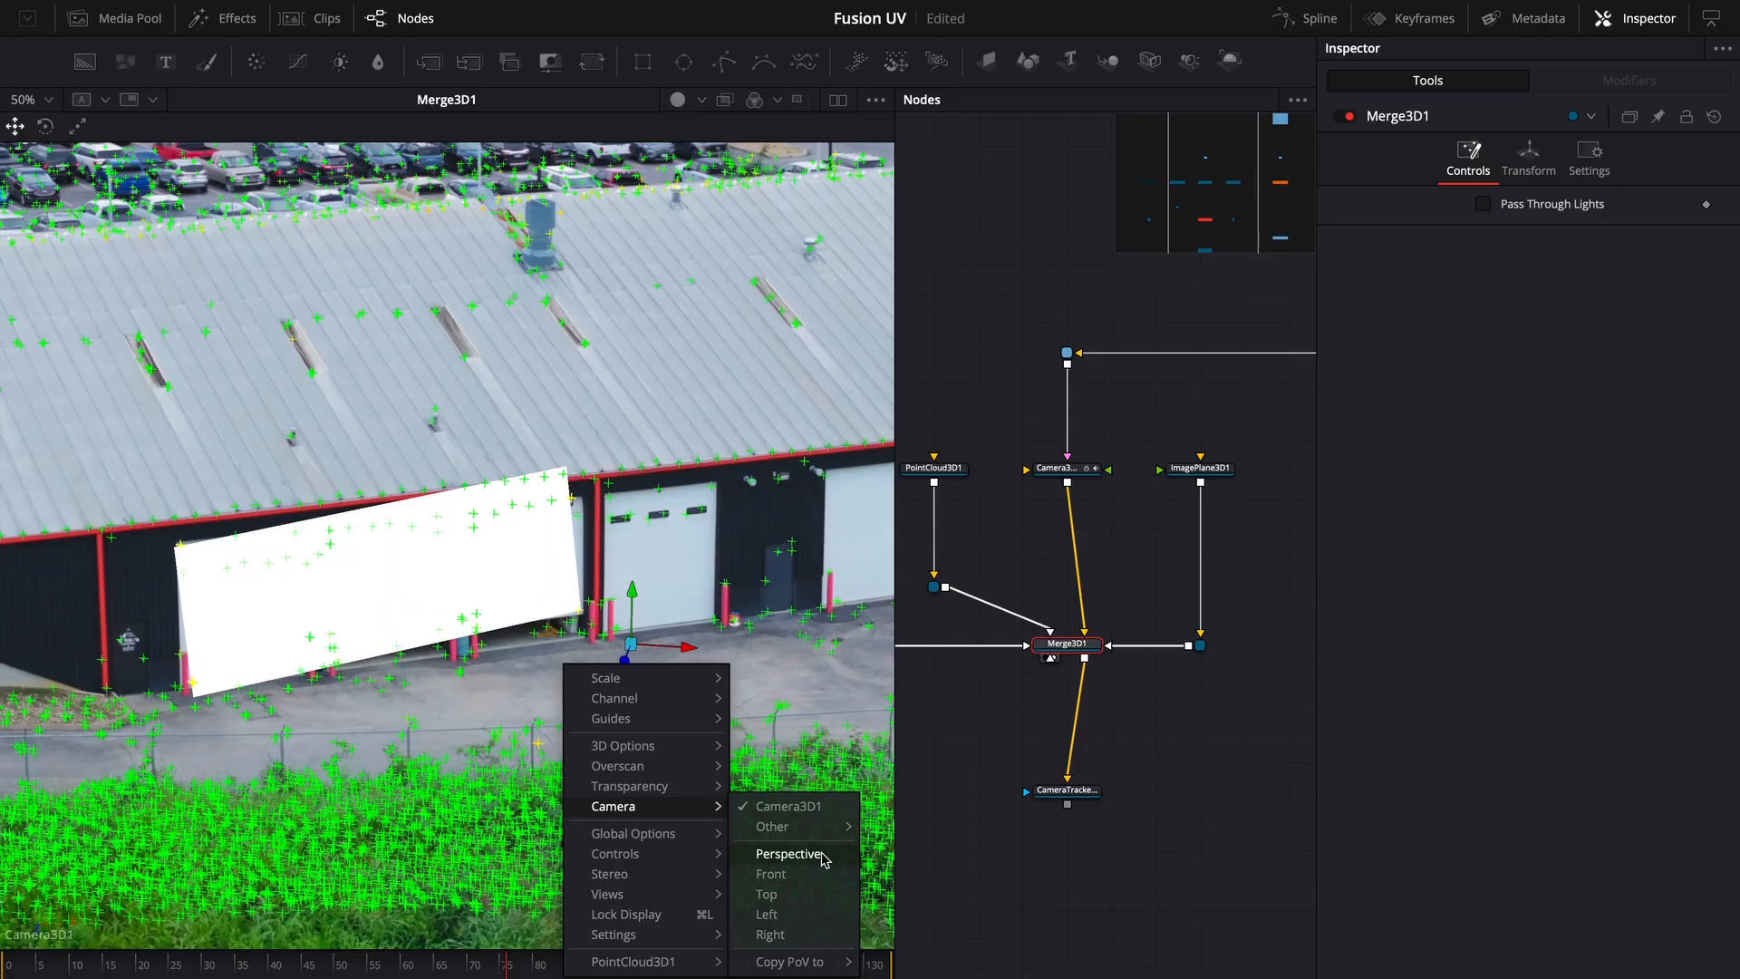
Step: In Perspective view, adjust ImagePlane3D1's translation, Z rotation and X/Y scale to cover the doors
{"action": "left_click", "coordinate": [789, 853]}
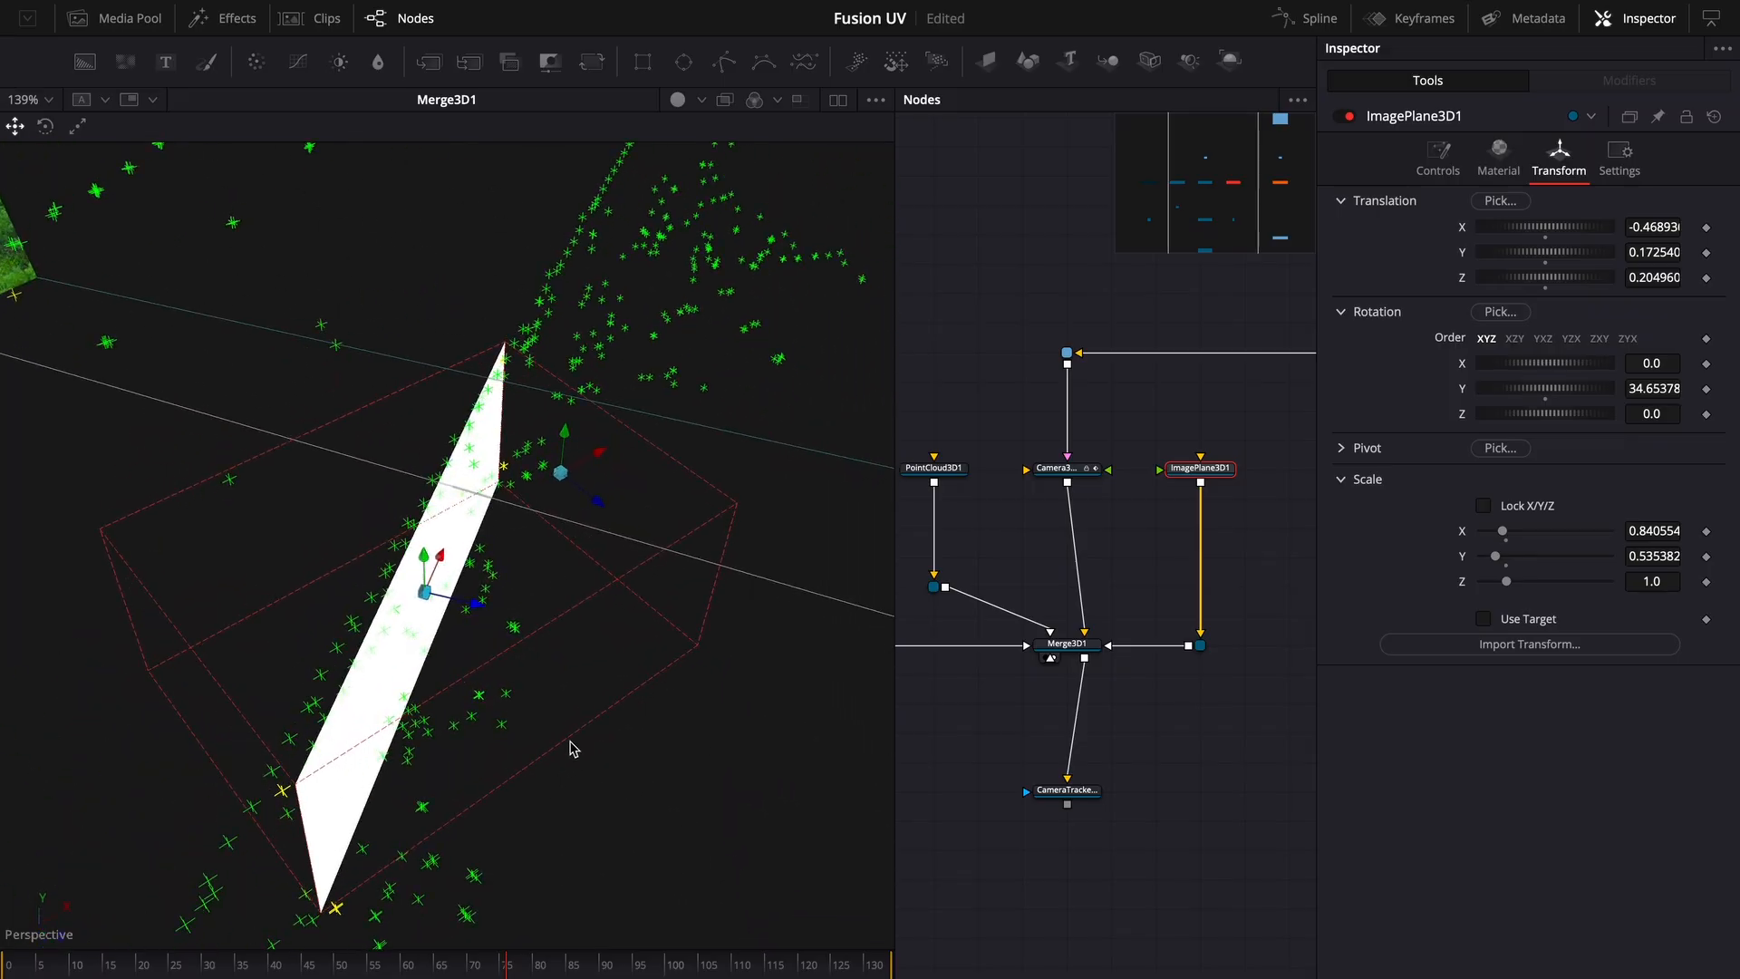
{"action": "left_click", "coordinate": [1437, 159]}
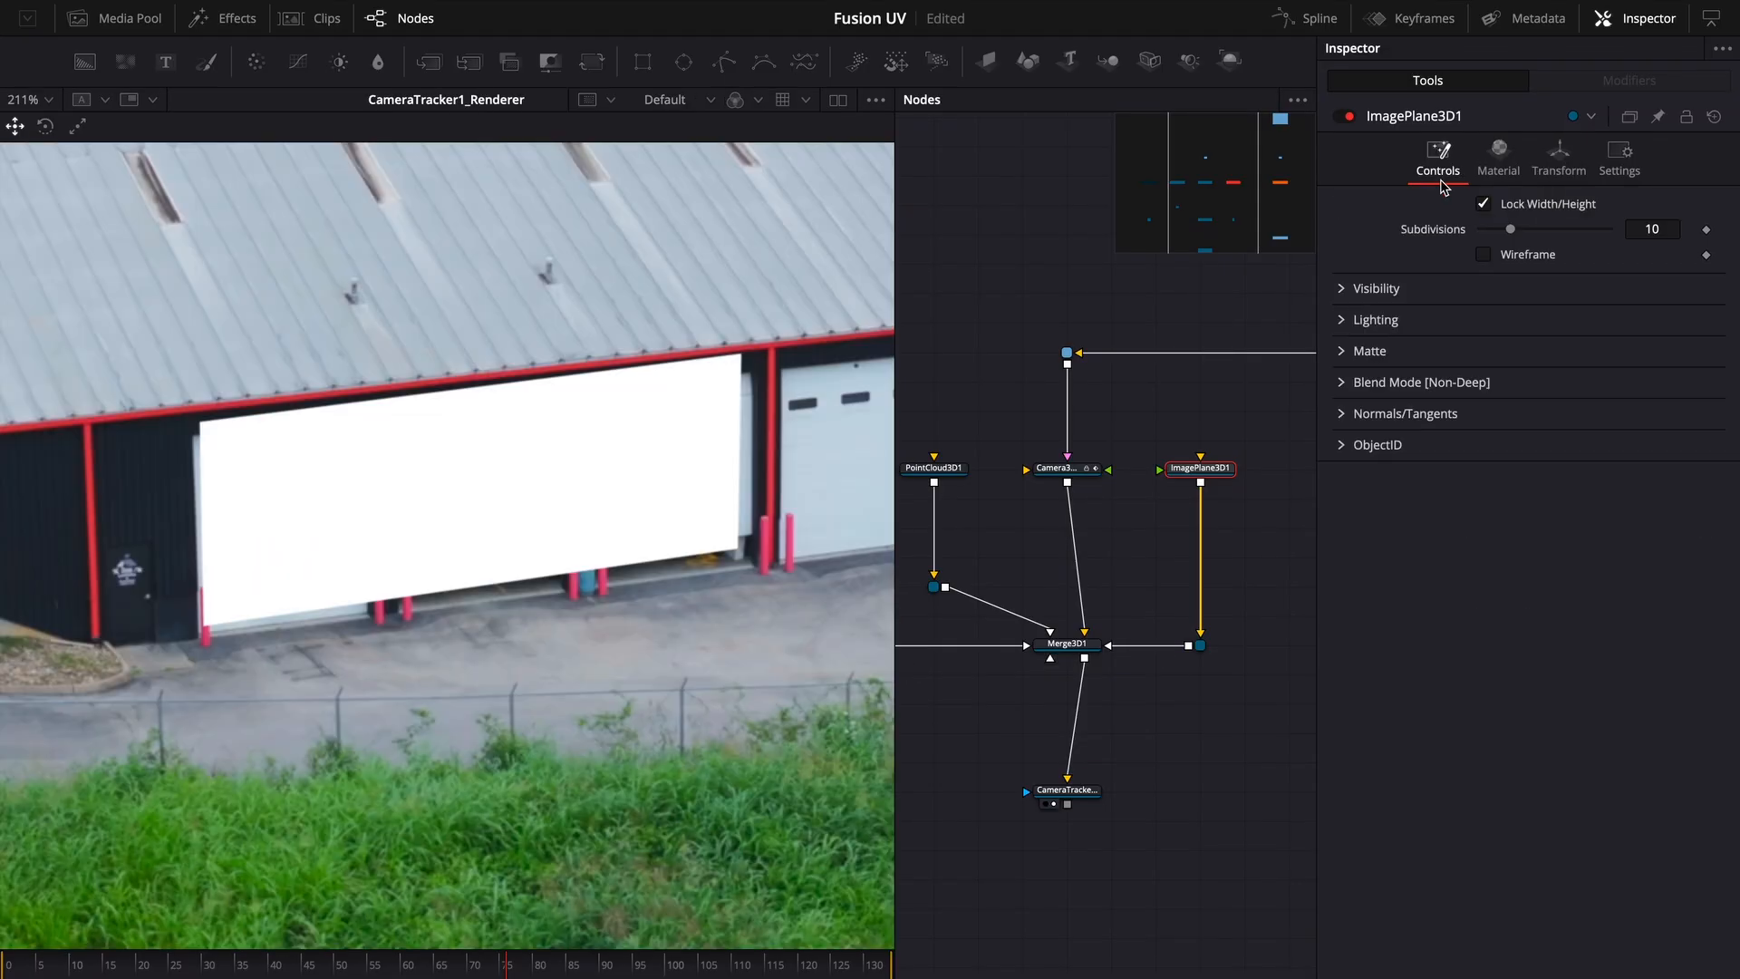
{"action": "left_click", "coordinate": [1558, 159]}
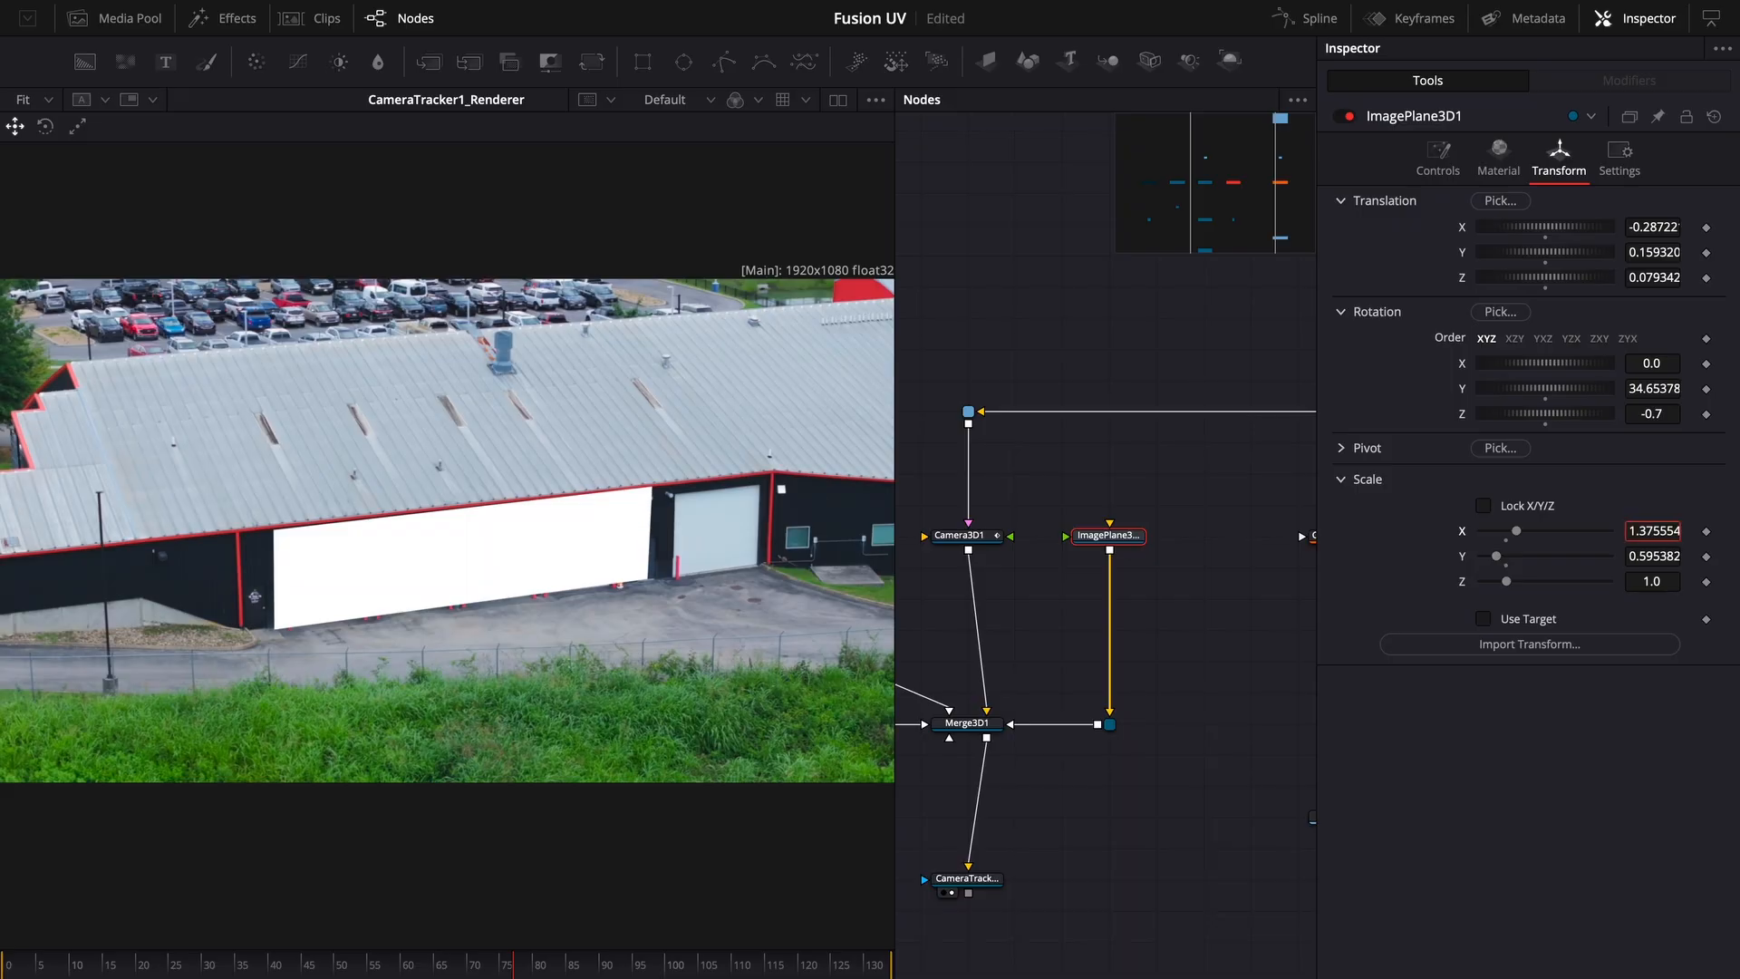
{"action": "left_click", "coordinate": [961, 534]}
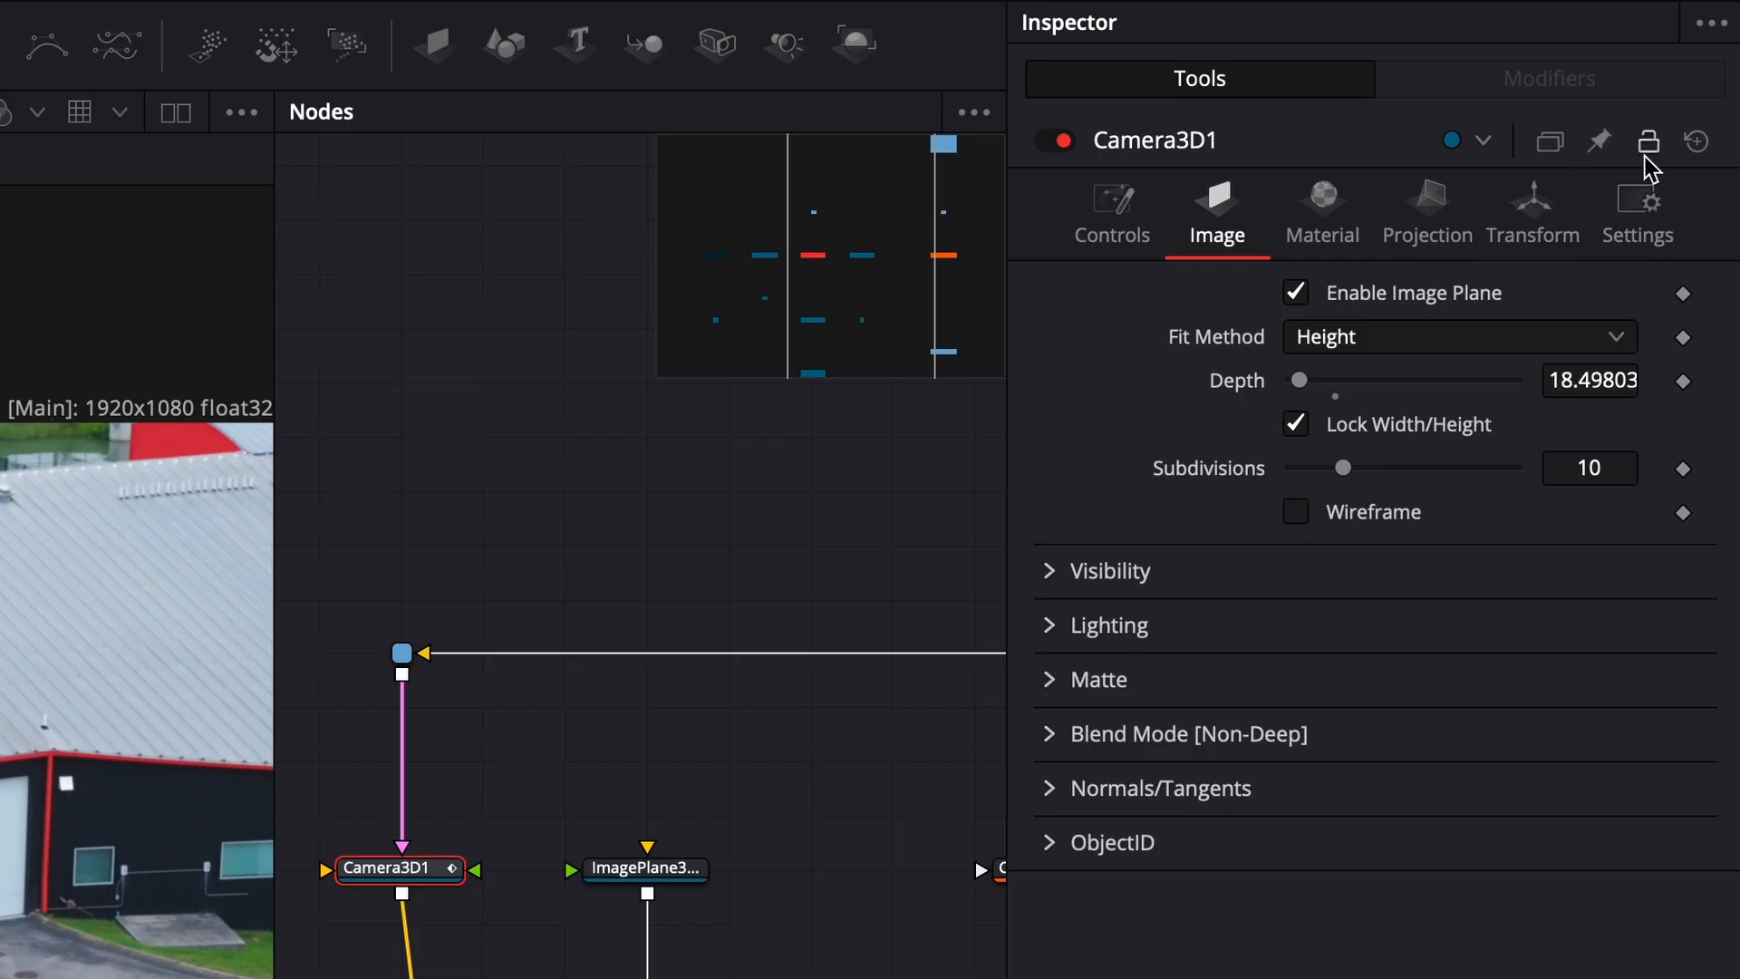
Step: Disable Camera3D1's Enable Image Plane and turn on Camera Projection
{"action": "left_click", "coordinate": [1294, 291]}
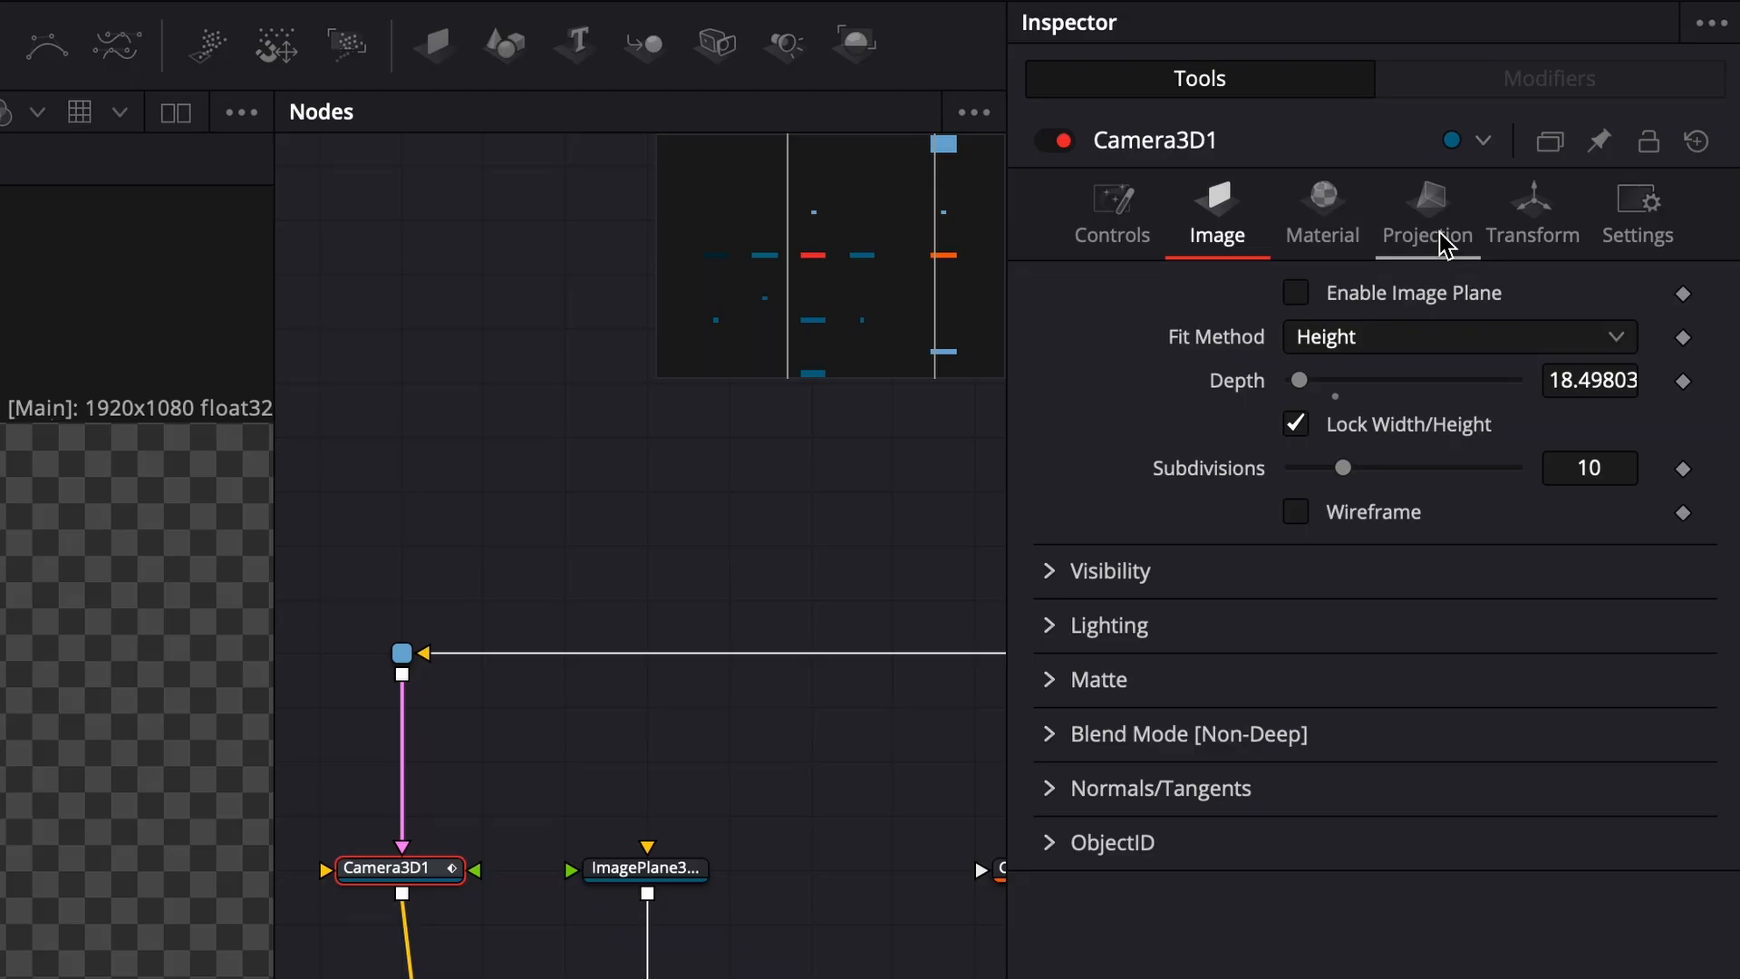
{"action": "left_click", "coordinate": [1426, 214]}
{"action": "type", "text": "cat"}
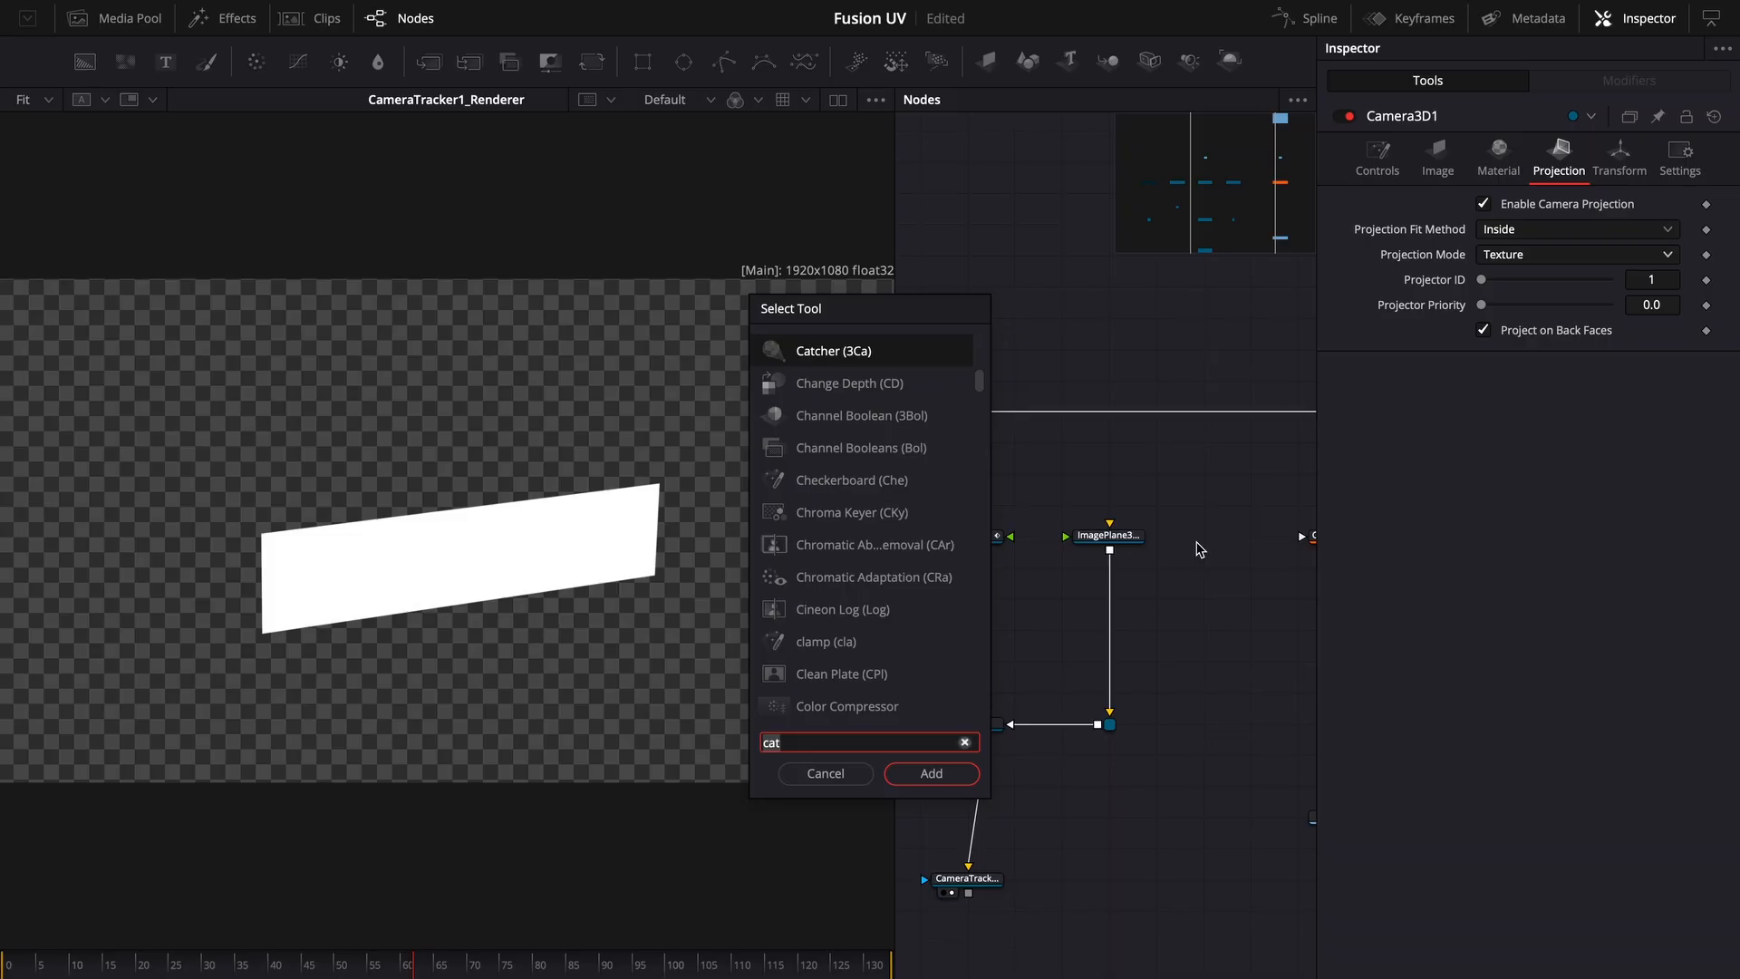
Step: Add a Catcher and connect it to ImagePlane3D1's material input
{"action": "left_click", "coordinate": [930, 773]}
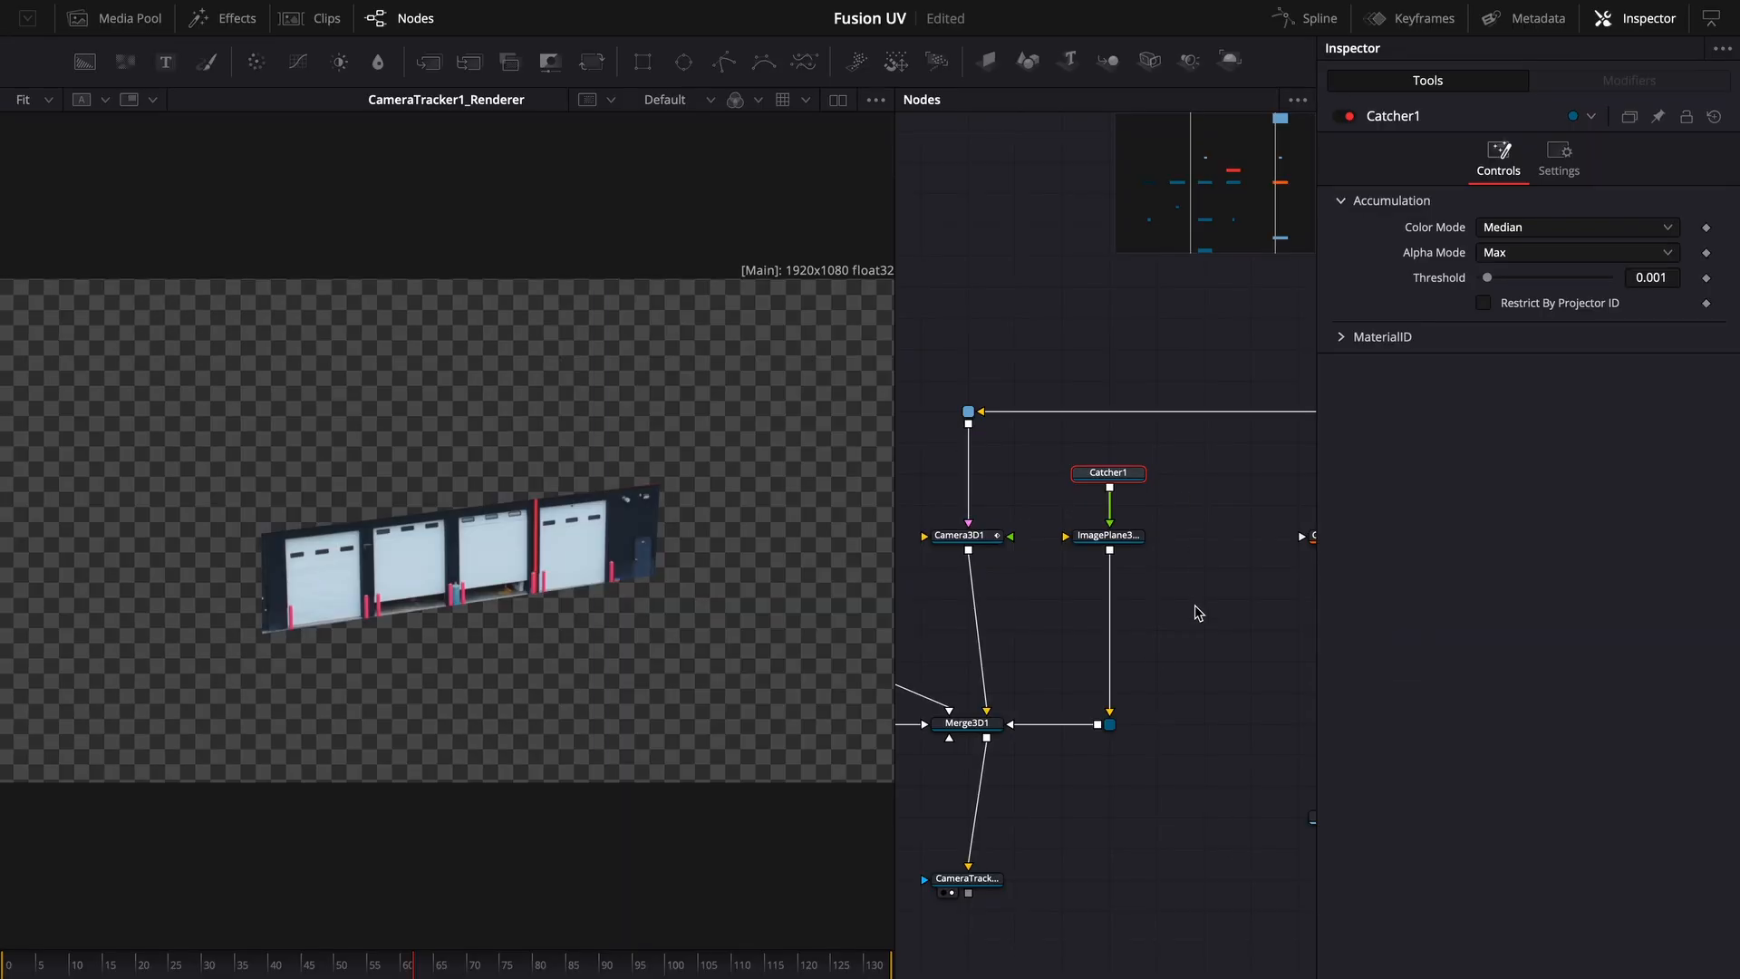
{"action": "left_click", "coordinate": [1106, 535]}
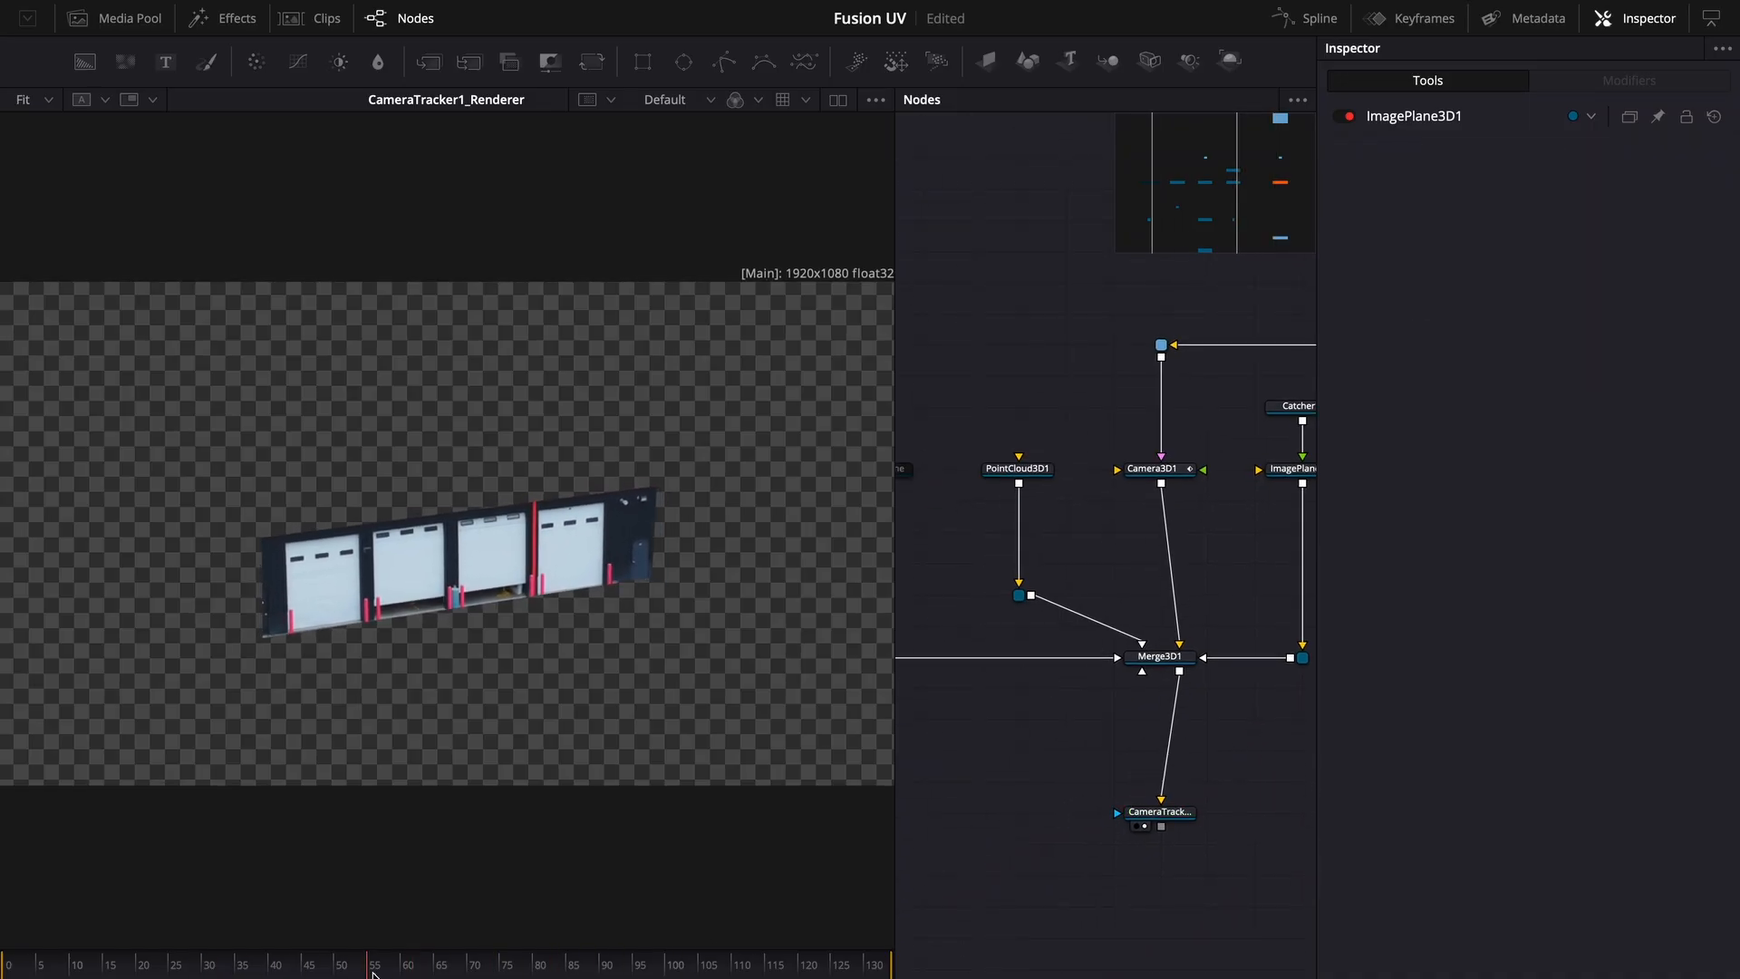
{"action": "left_click", "coordinate": [1160, 811]}
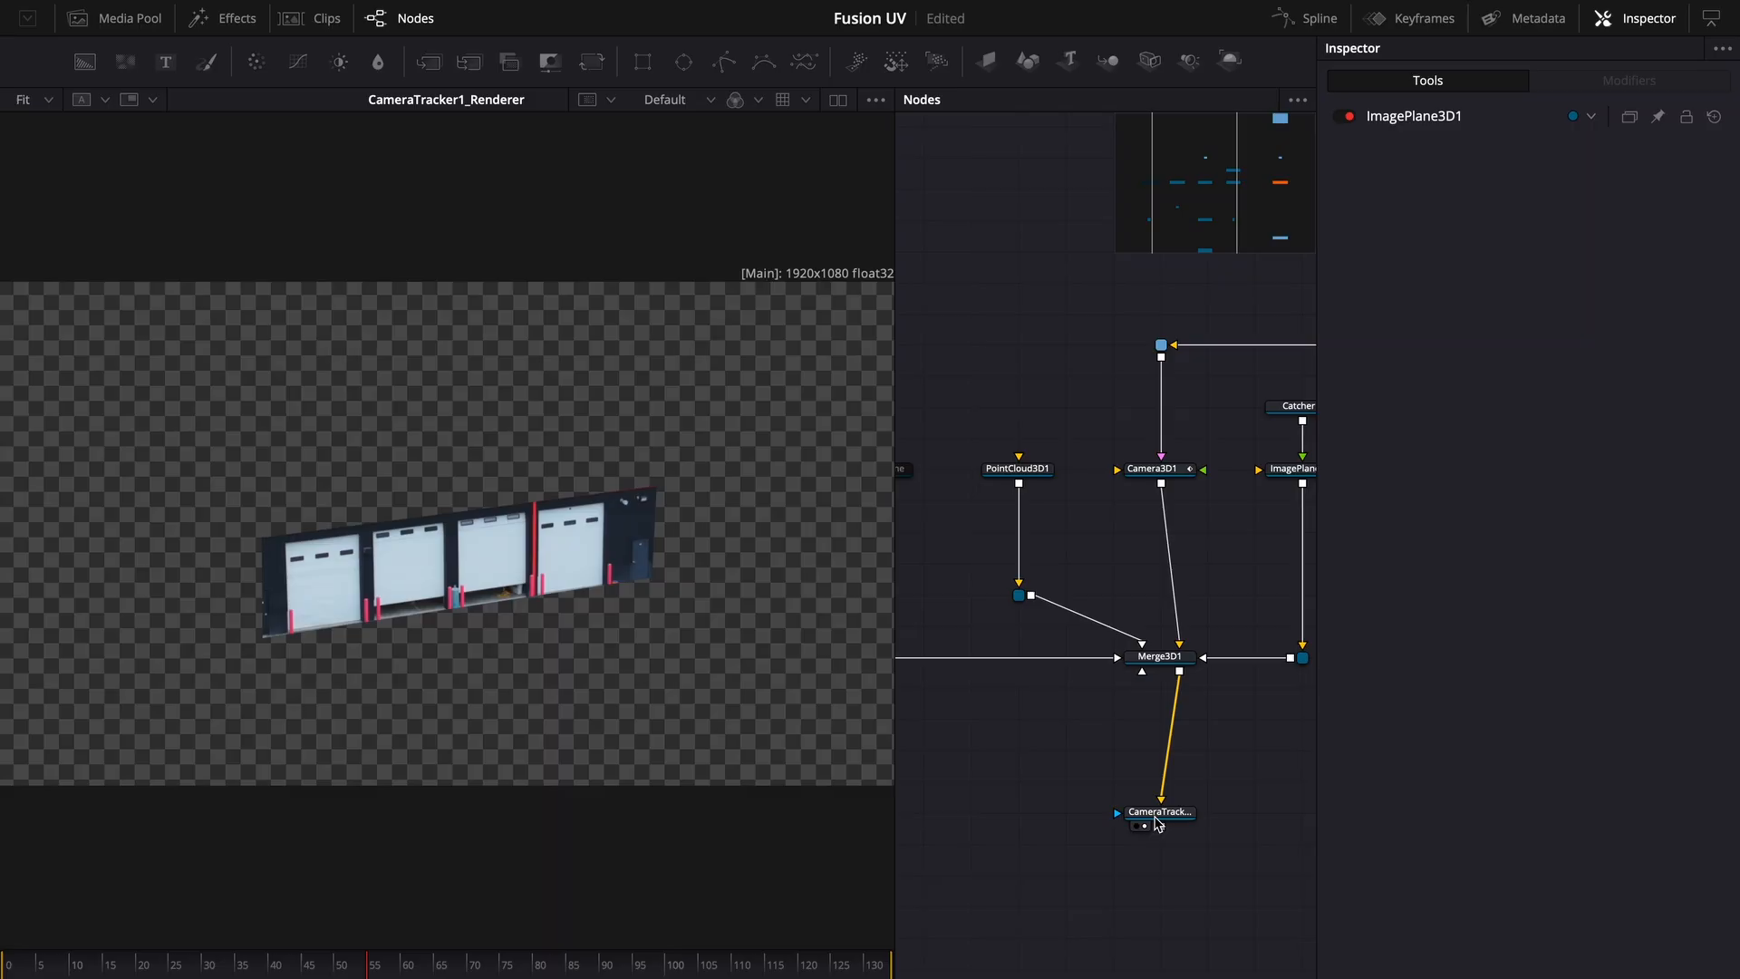
Step: Set CameraTracker1_Renderer's Renderer Type to Hardware UV Renderer
{"action": "left_click", "coordinate": [1159, 811]}
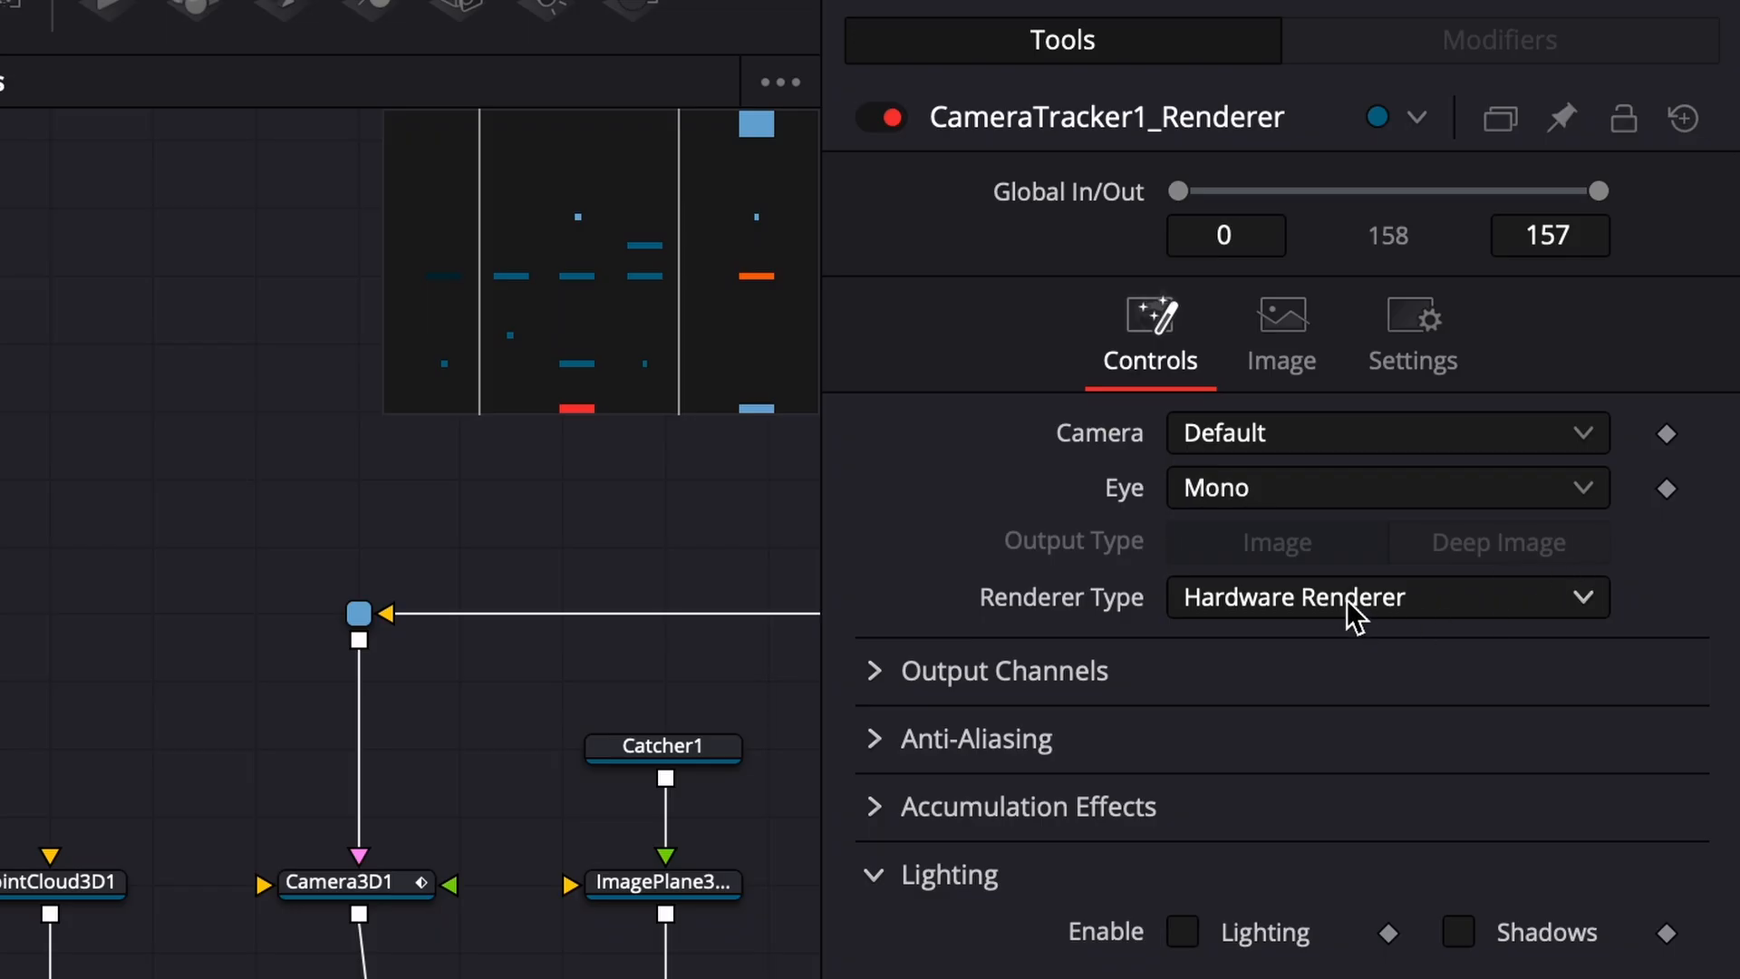
{"action": "left_click", "coordinate": [1386, 598]}
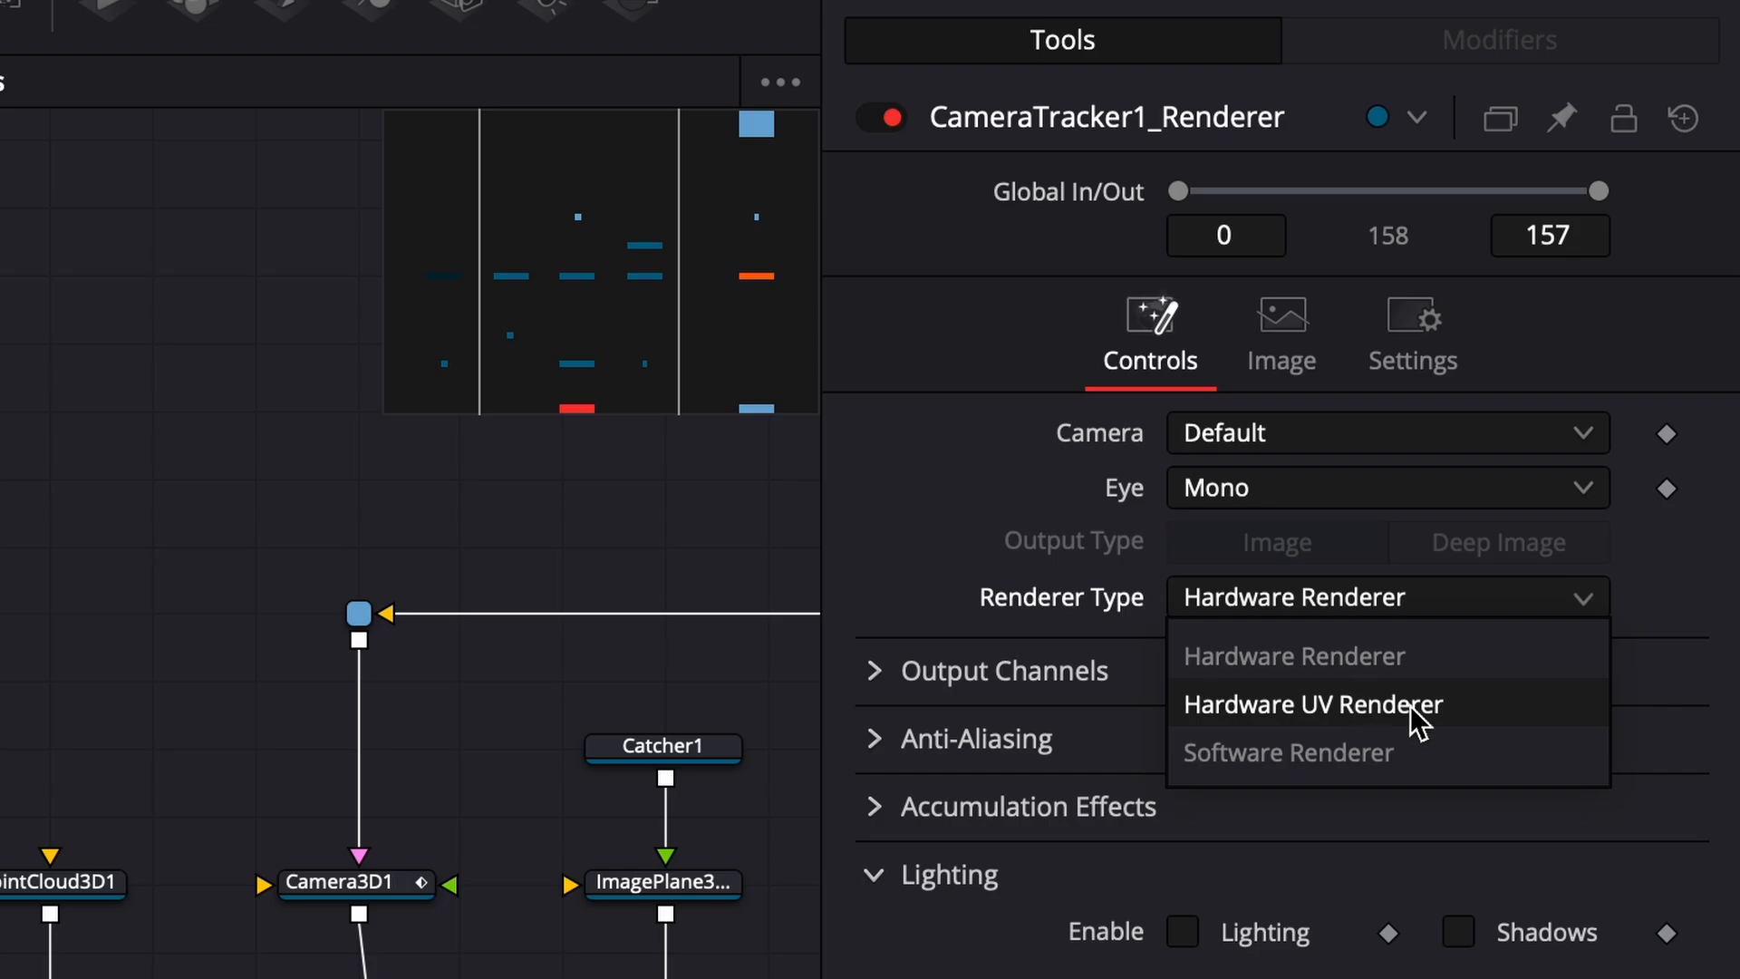
{"action": "left_click", "coordinate": [1314, 704]}
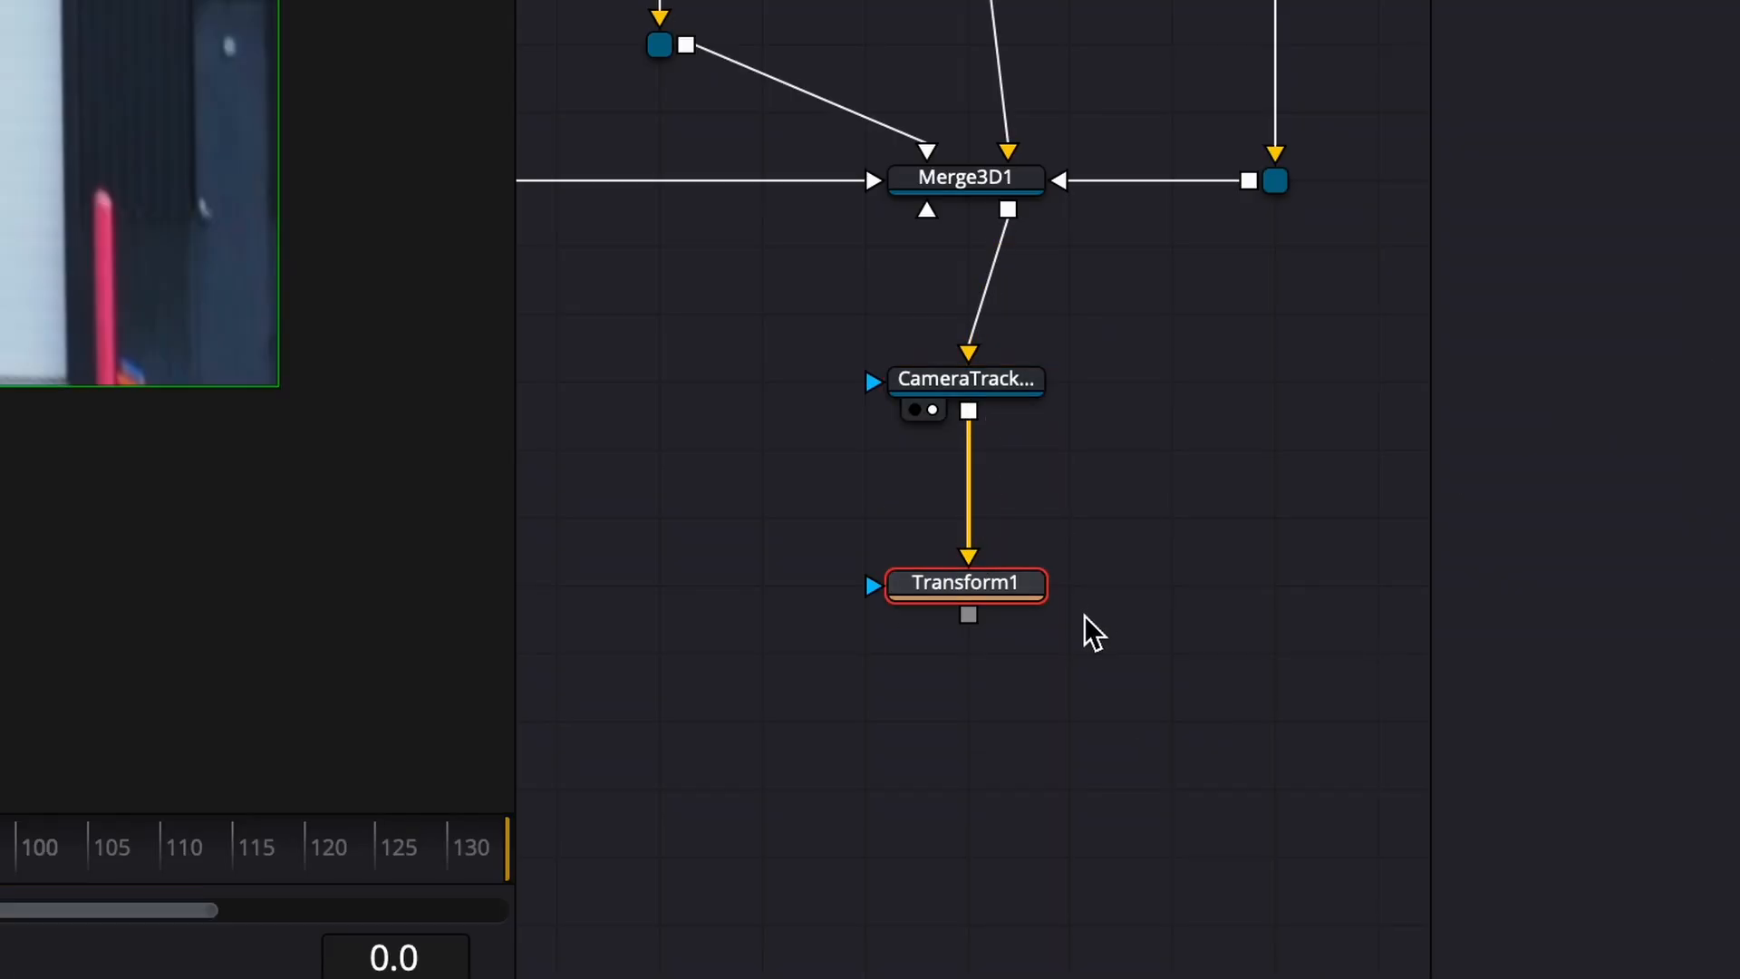
Step: View Transform1 and drag its Y Size down to about 0.53
{"action": "double_click", "coordinate": [964, 582]}
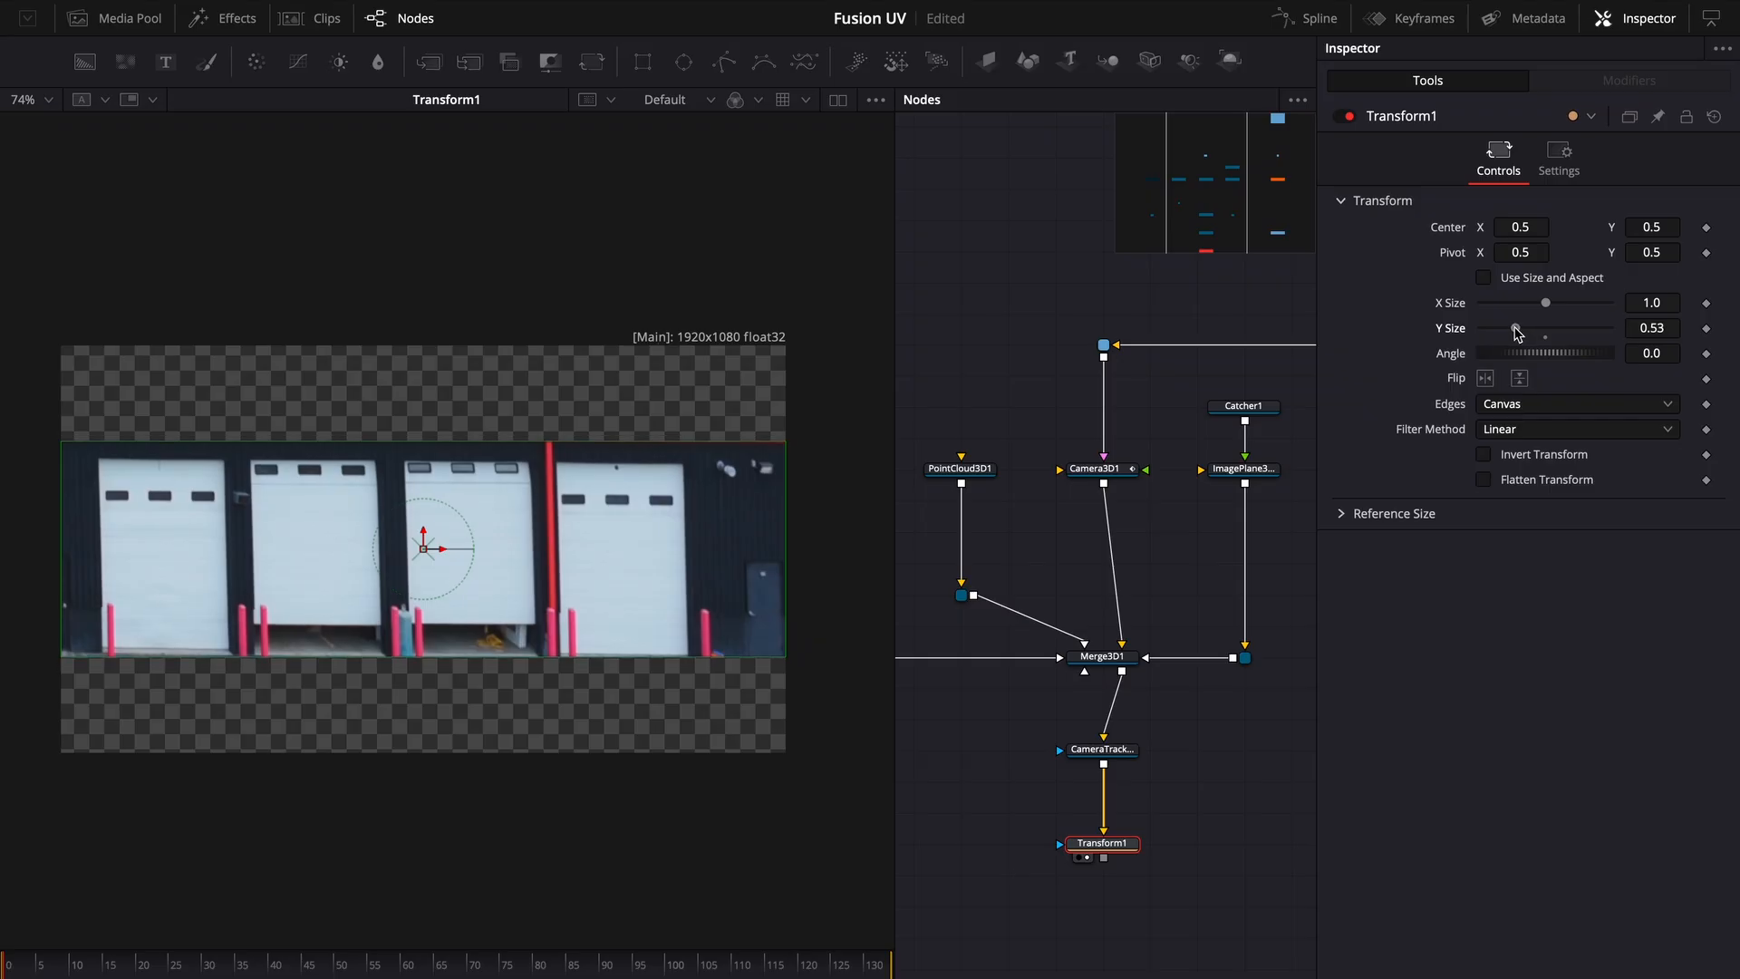
{"action": "left_click_drag", "start_coordinate": [1547, 331], "coordinate": [1509, 331]}
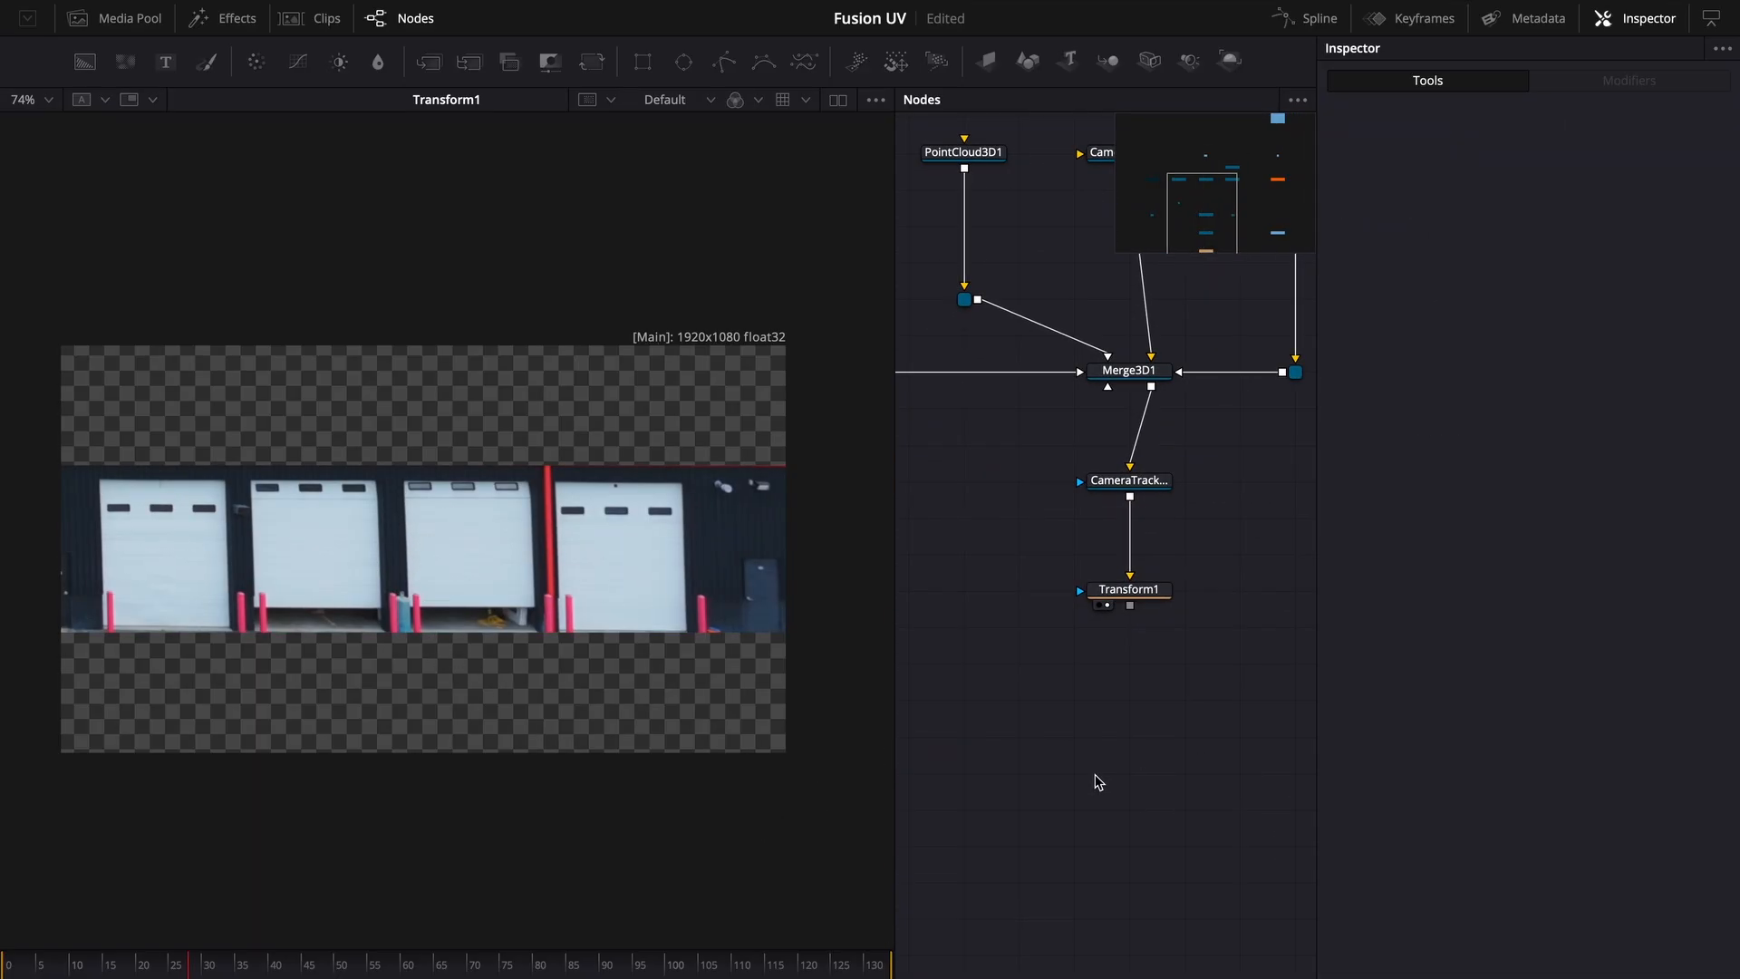
Step: Add a MultiText node, merge it over the LumaKeyer output in Merge1, and add a Blur node
{"action": "type", "text": "mul"}
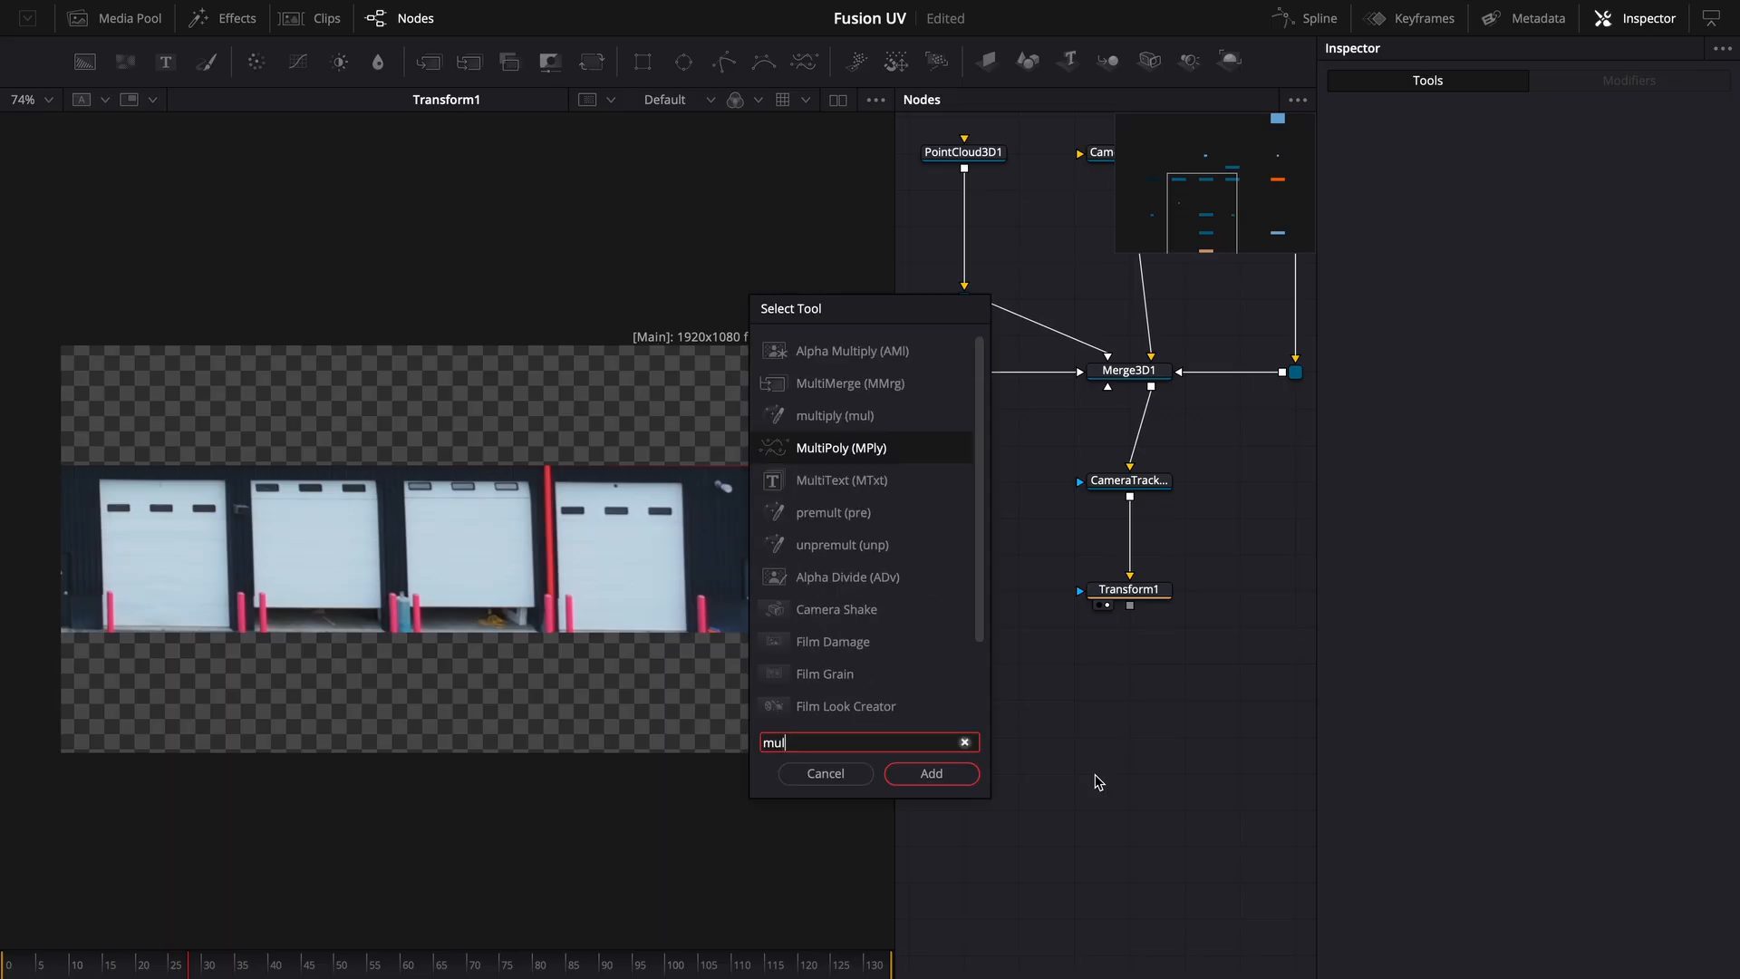
{"action": "left_click", "coordinate": [930, 773]}
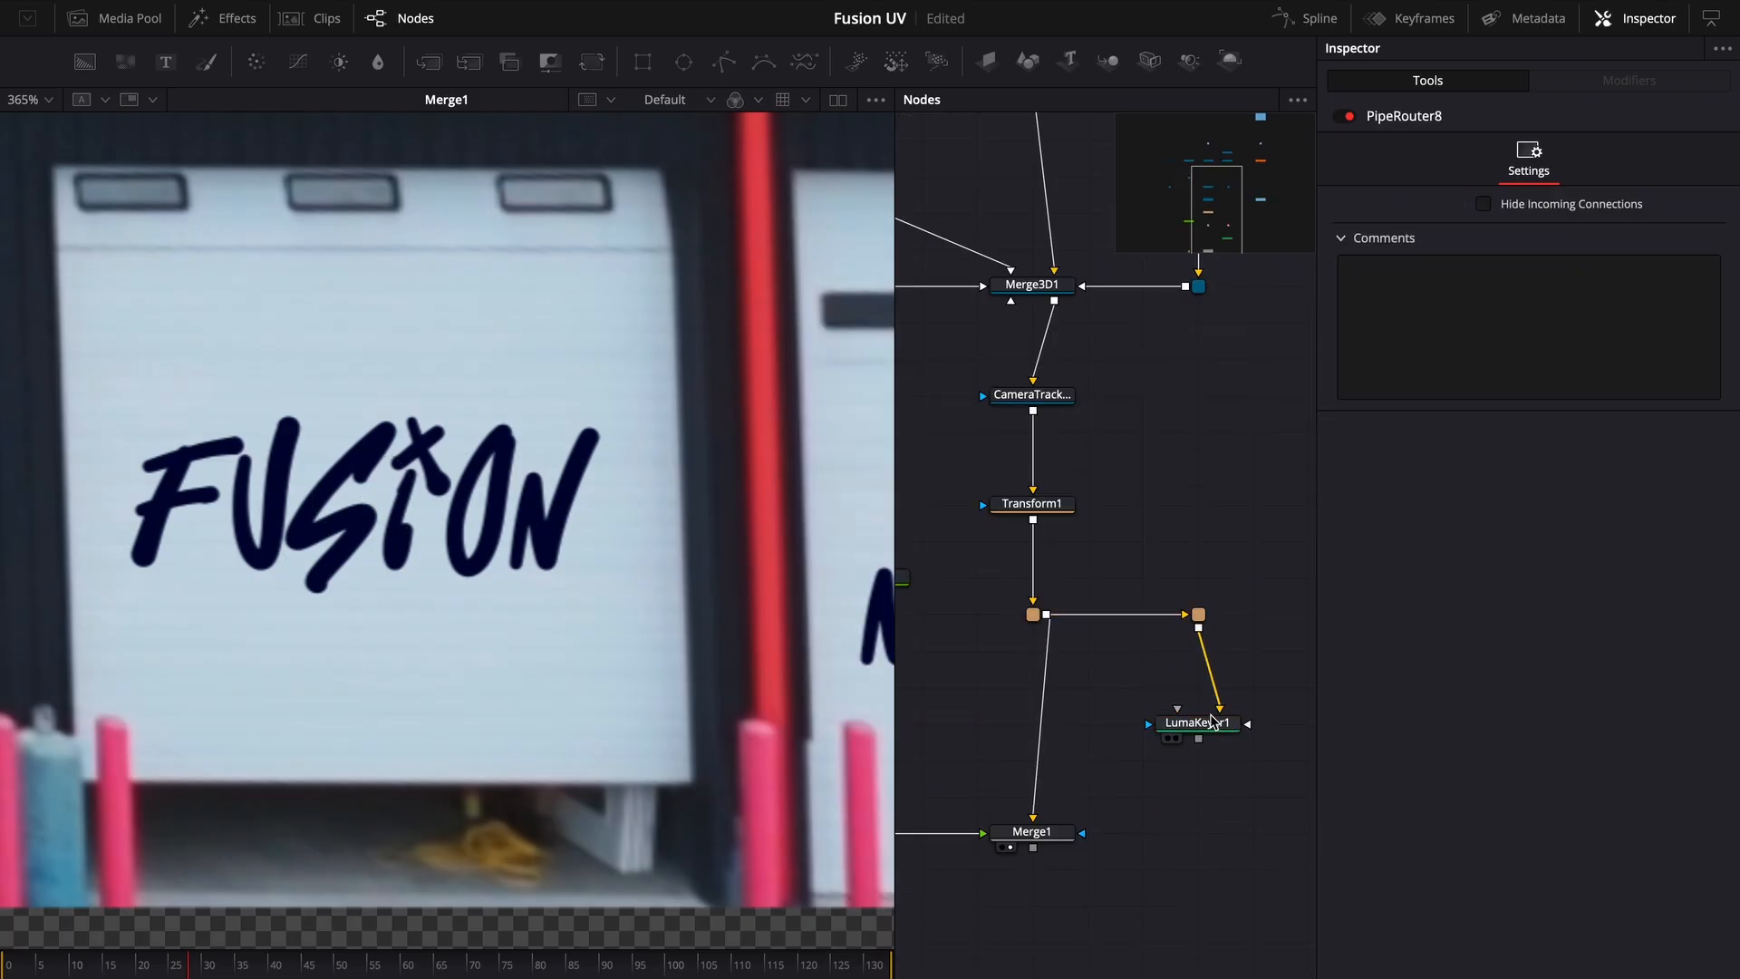
{"action": "left_click", "coordinate": [1197, 723]}
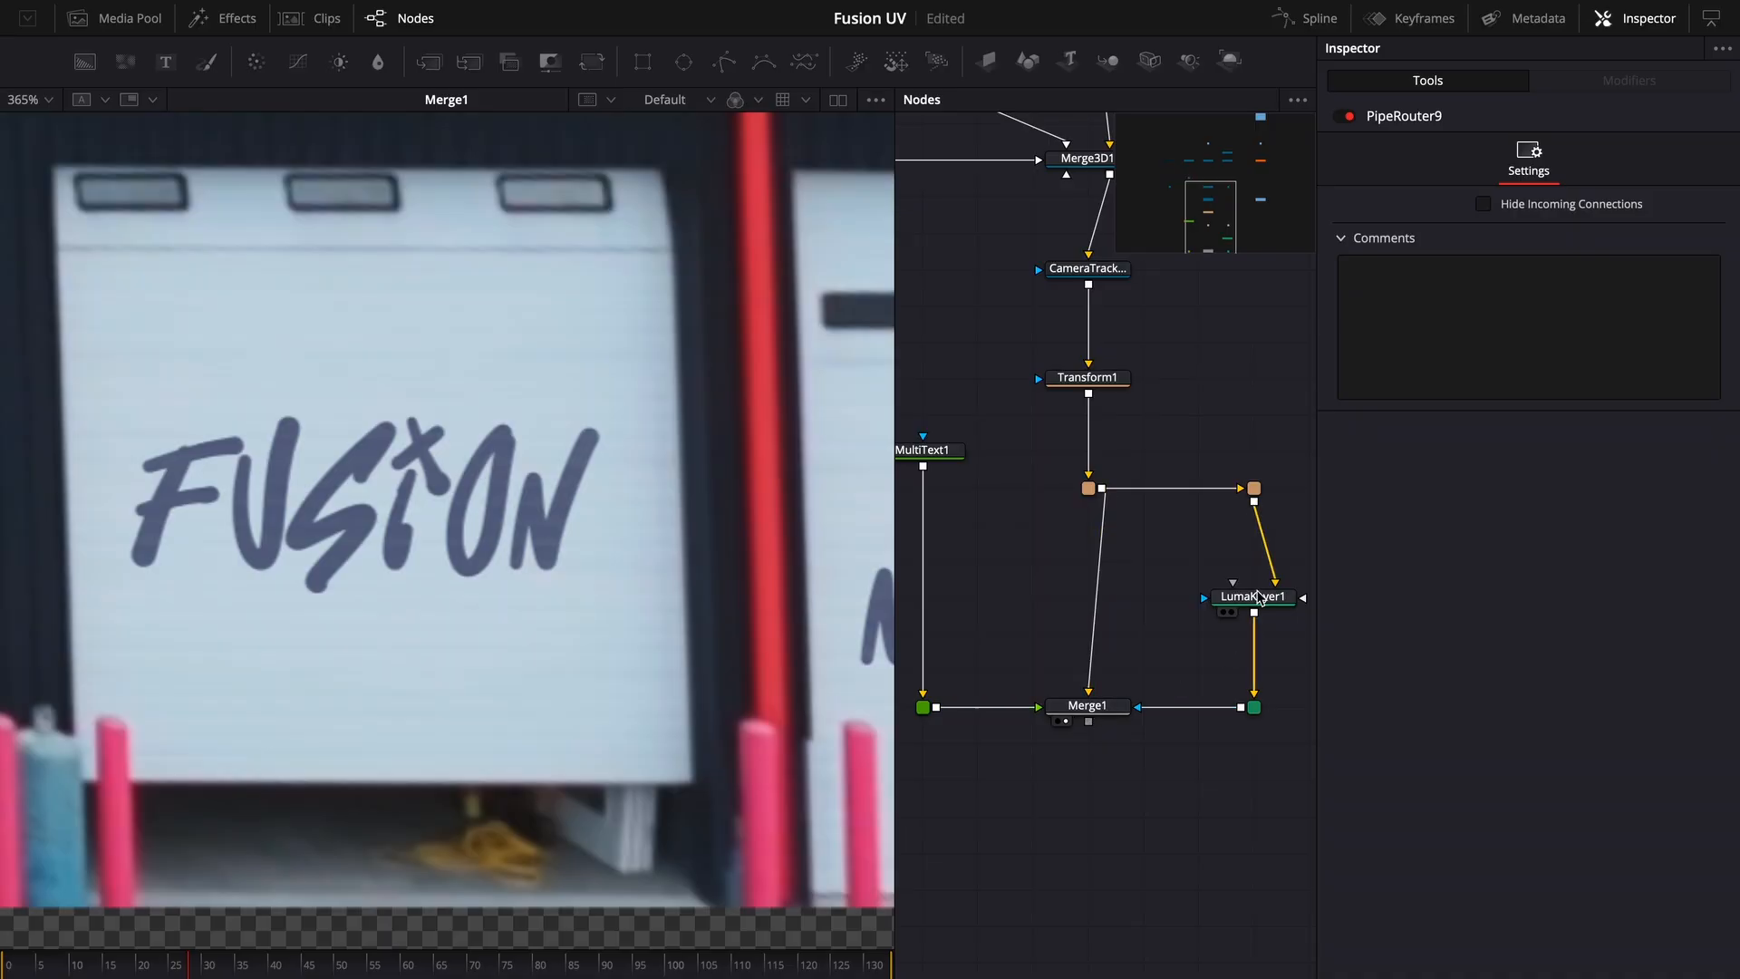
{"action": "left_click", "coordinate": [1252, 597]}
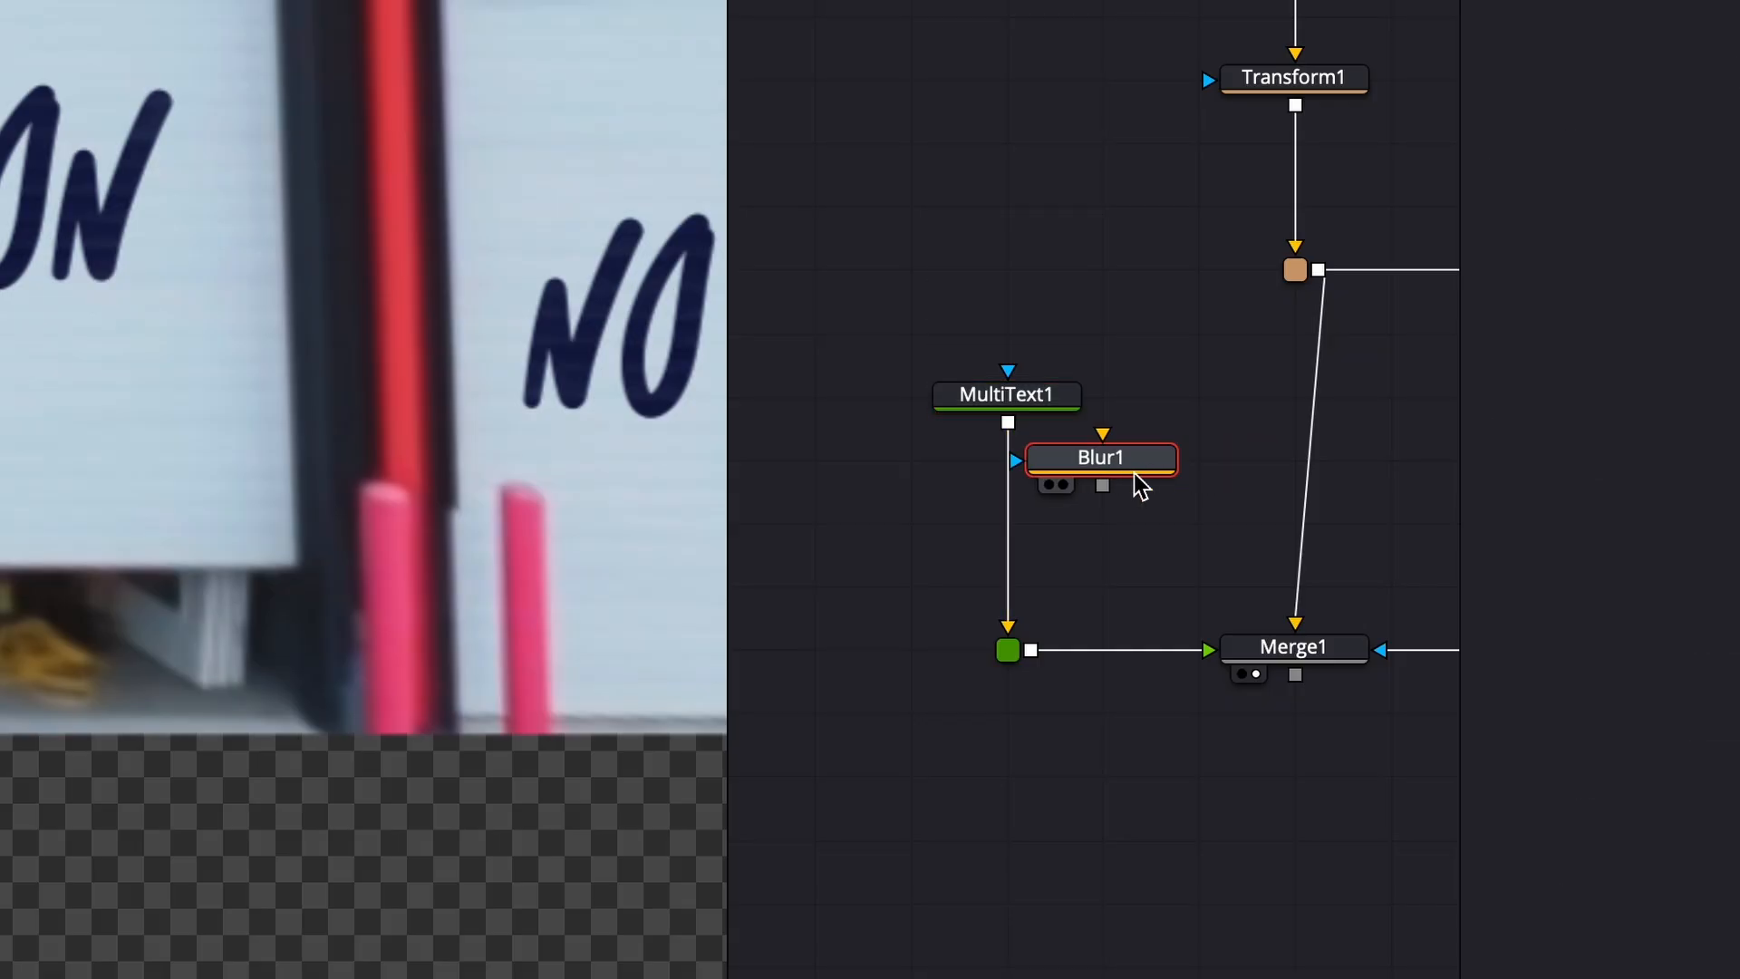
Step: Insert Blur1 between MultiText1 and Merge1, softening the graffiti at size 1.1
{"action": "left_click_drag", "start_coordinate": [1101, 457], "coordinate": [1007, 522]}
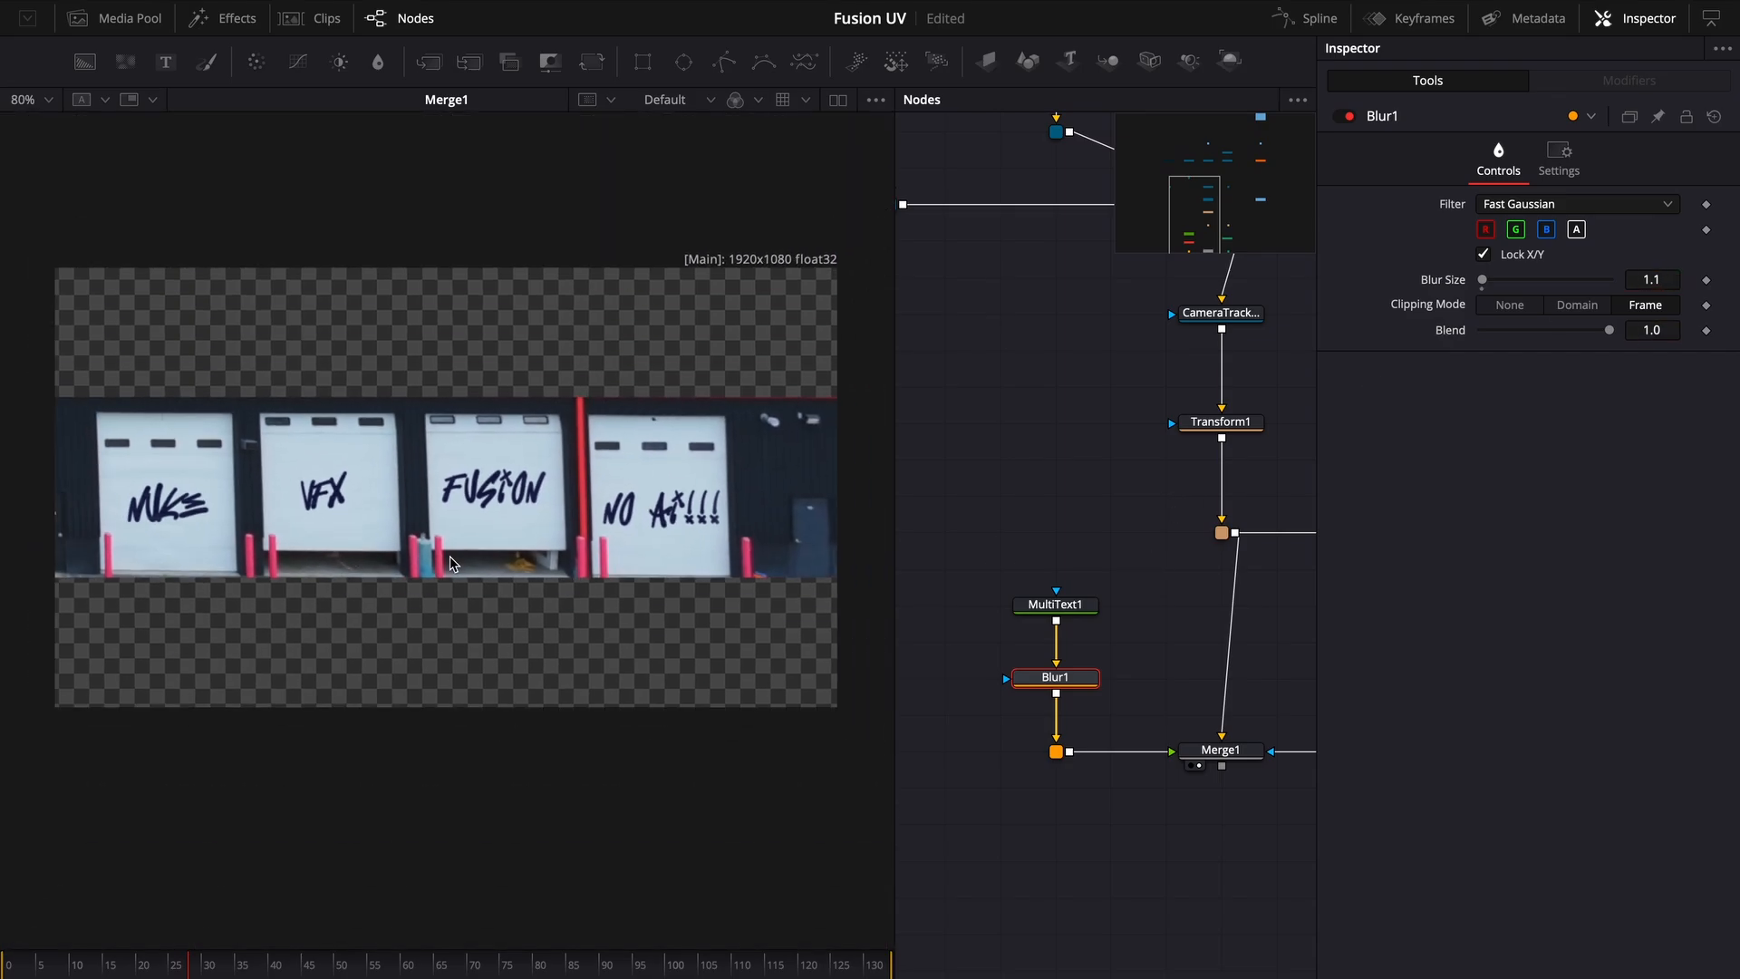
{"action": "mouse_move", "coordinate": [1143, 683]}
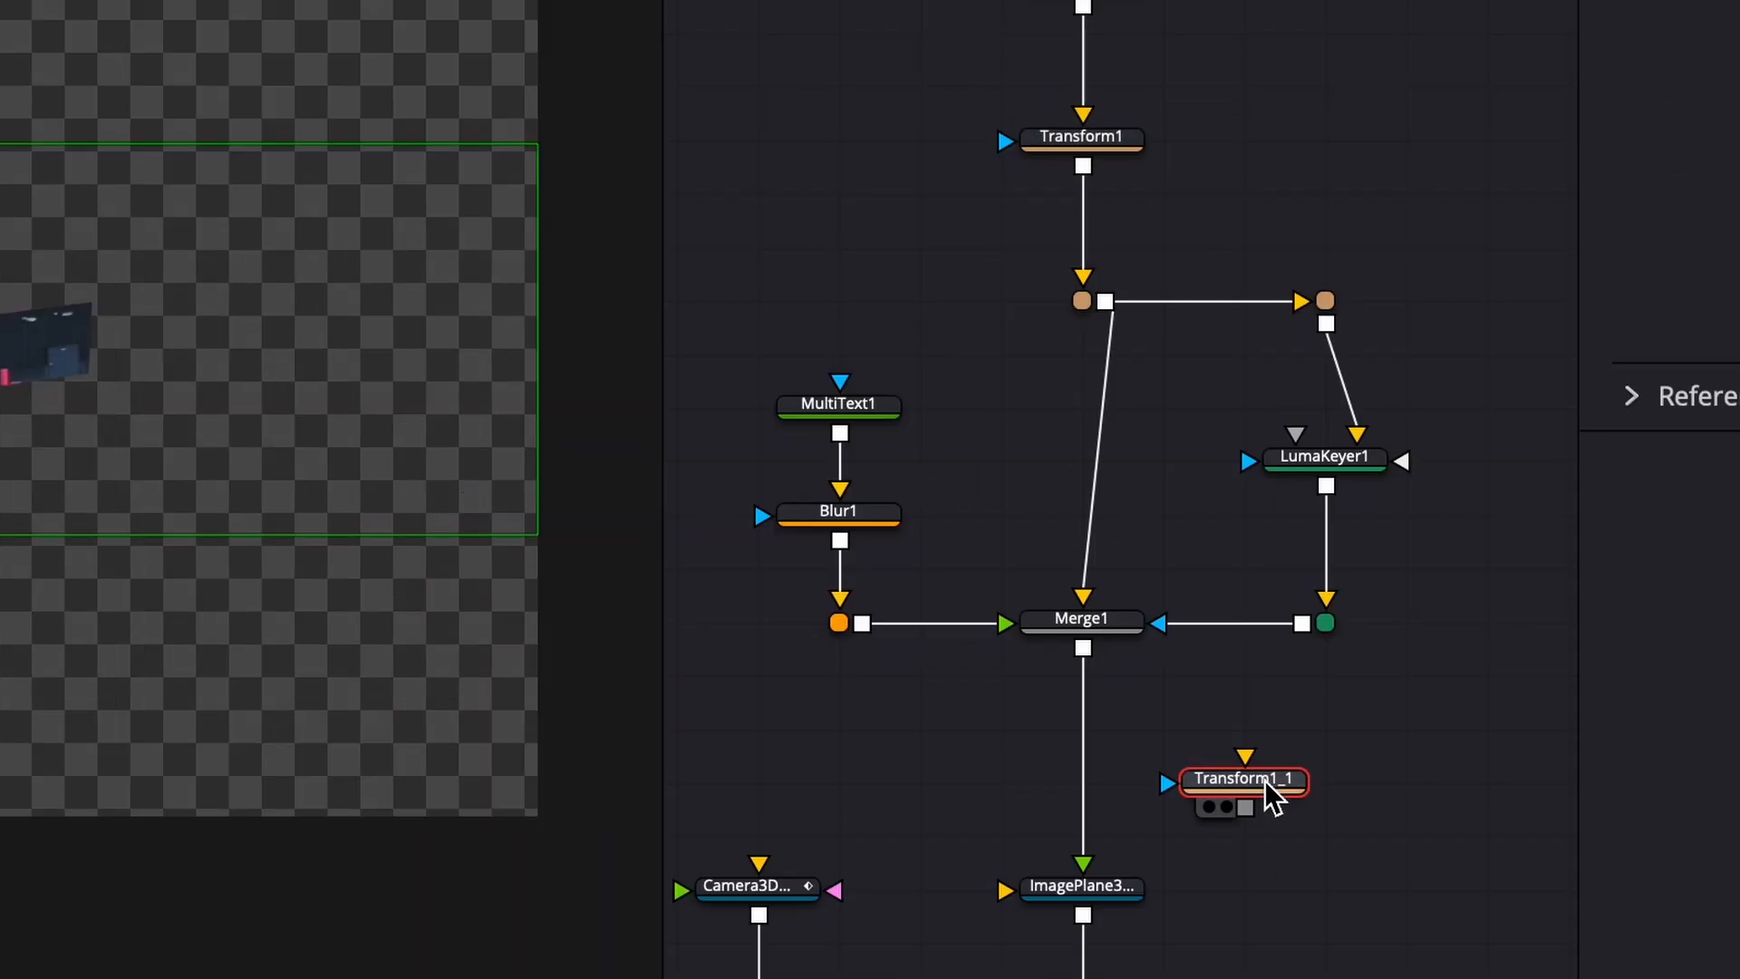
Step: Insert the copied Transform1_1 after the text merge to feed the second 3D render chain
{"action": "left_click_drag", "start_coordinate": [1243, 780], "coordinate": [1082, 727]}
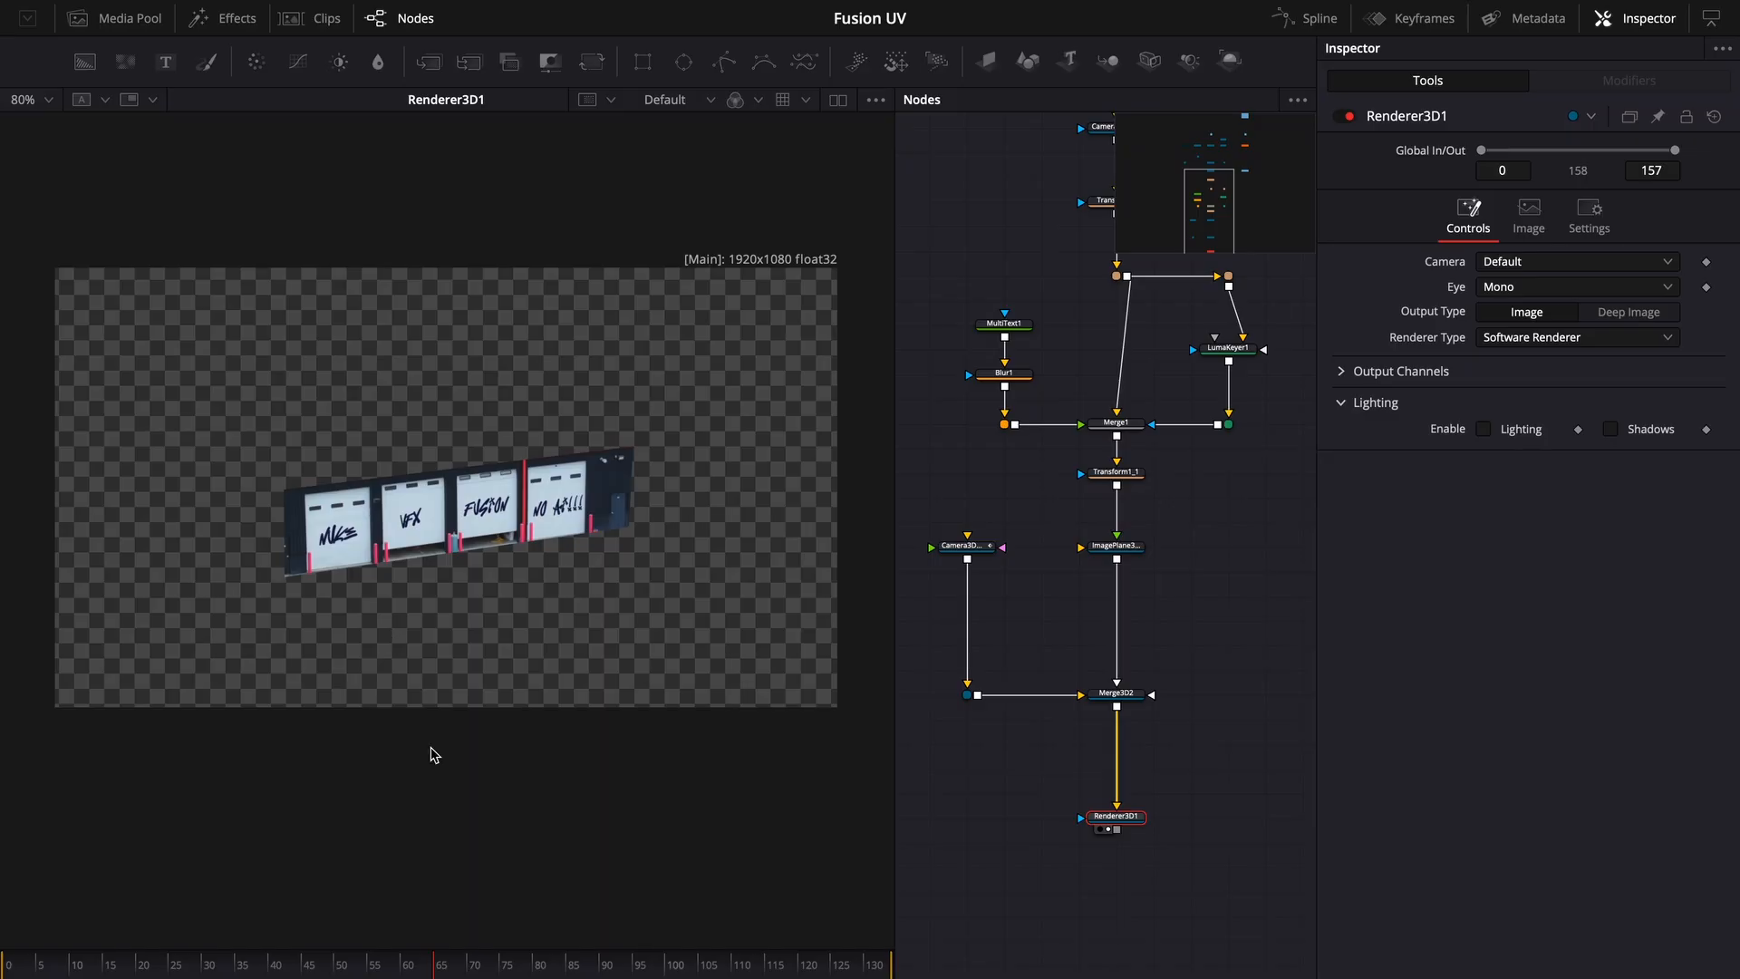
{"action": "left_click", "coordinate": [228, 963]}
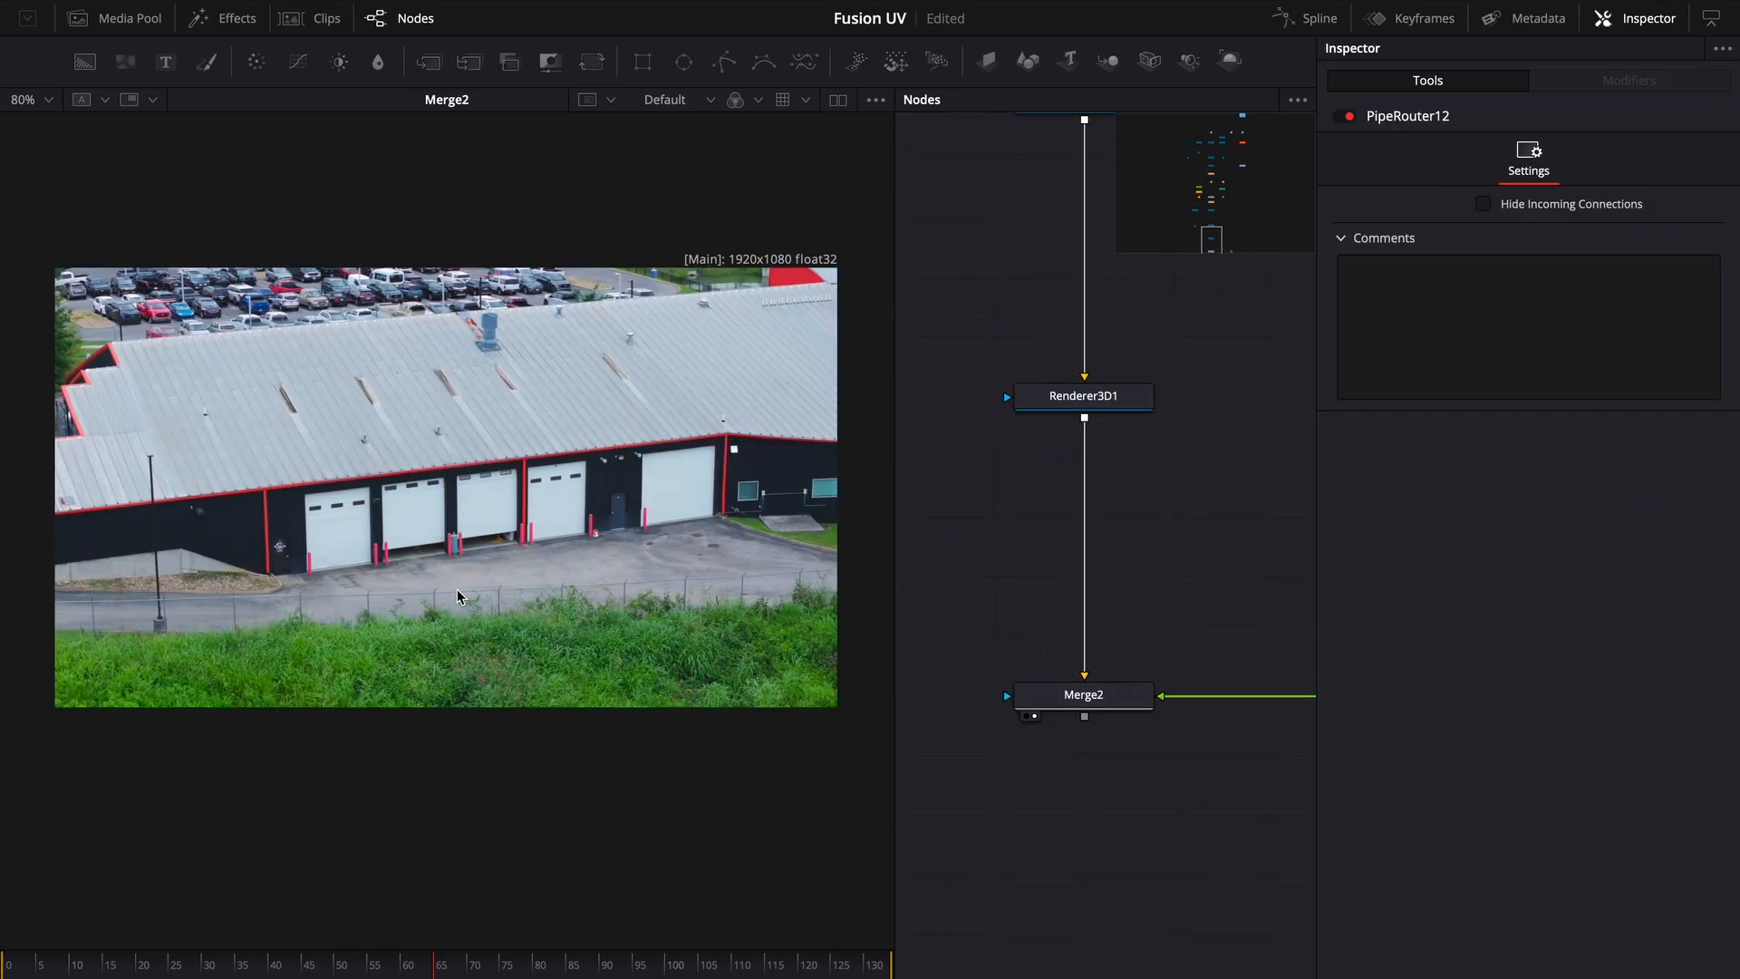
Step: Select Merge2, which composites Renderer3D1 over the warehouse drone footage
{"action": "left_click", "coordinate": [1082, 693]}
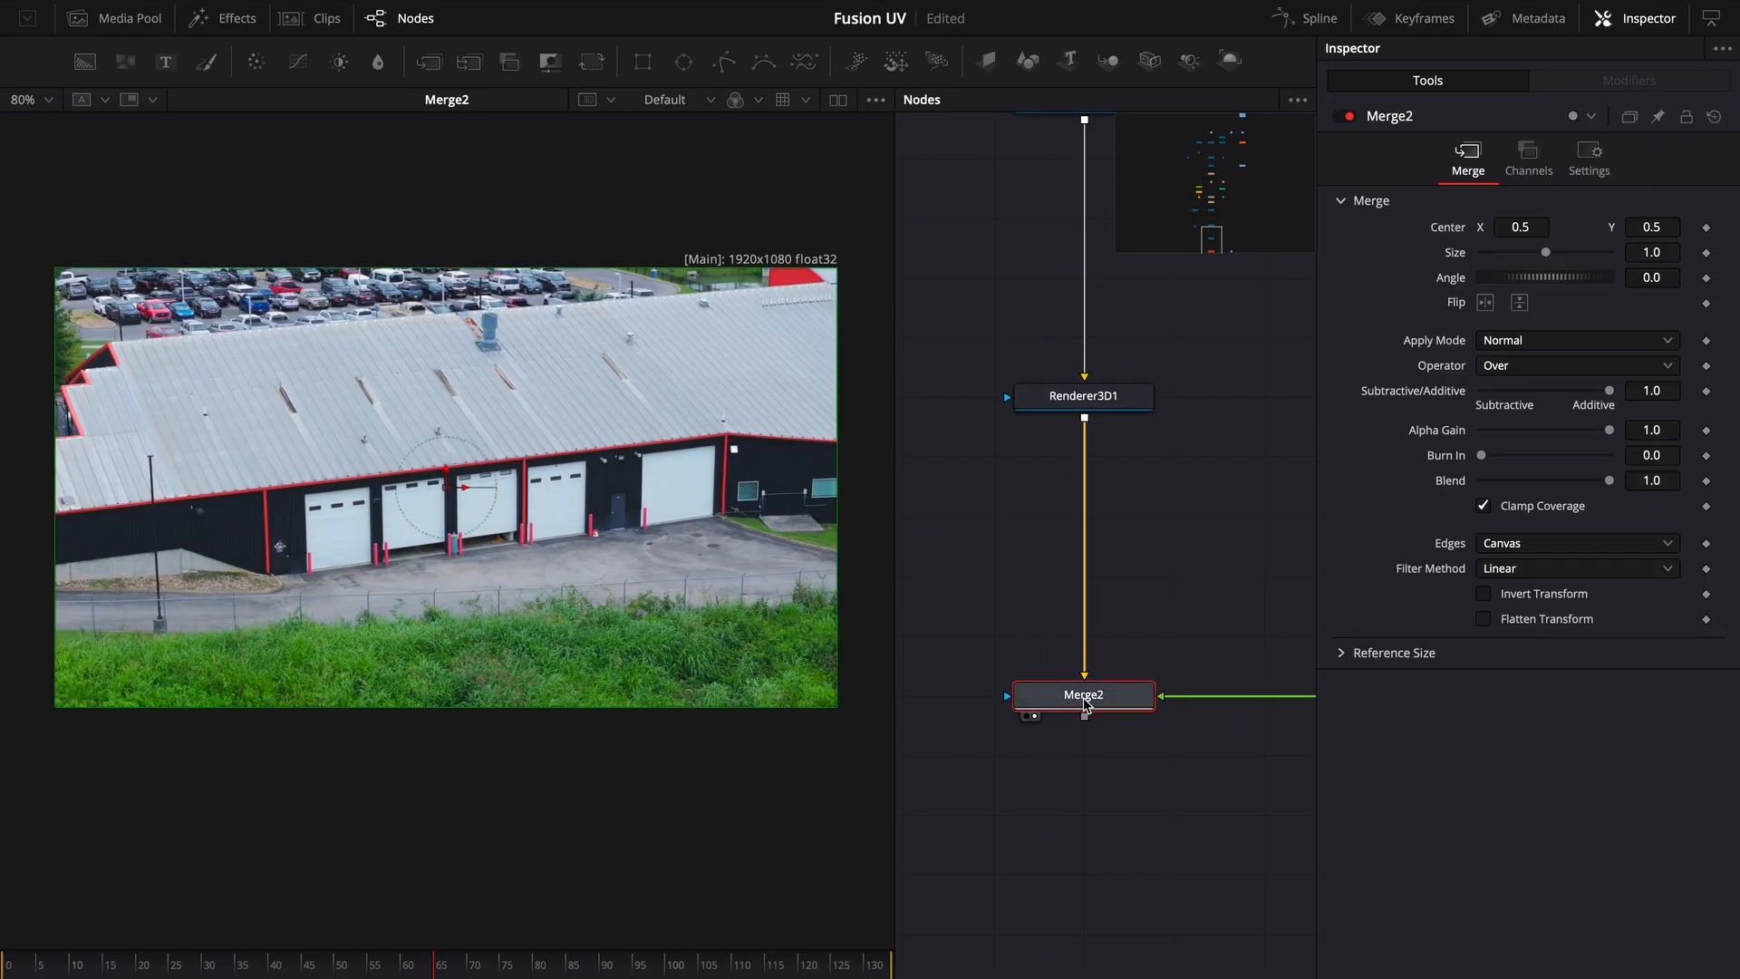